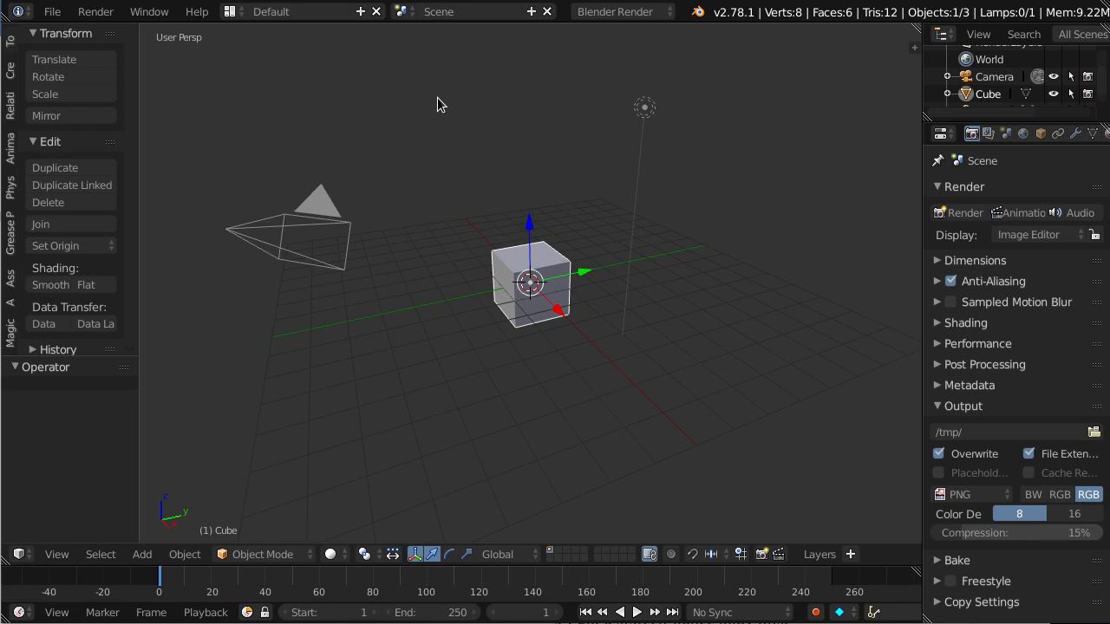
Step: Switch the main area to the compositing node editor with the rendered police box backdrop
{"action": "left_click", "coordinate": [52, 11]}
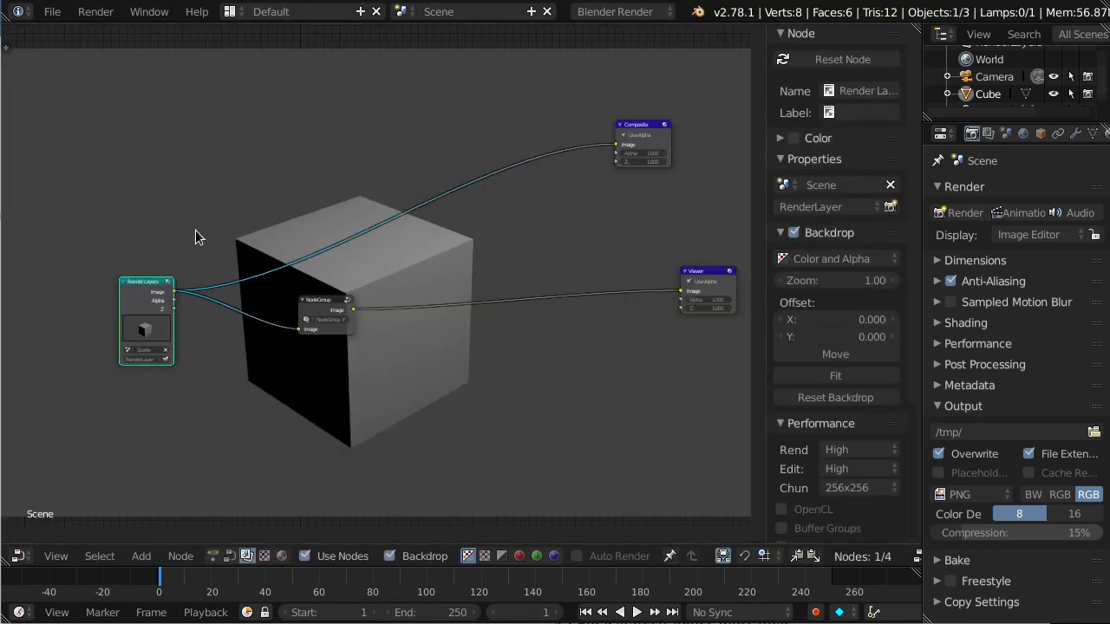
{"action": "mouse_move", "coordinate": [208, 214]}
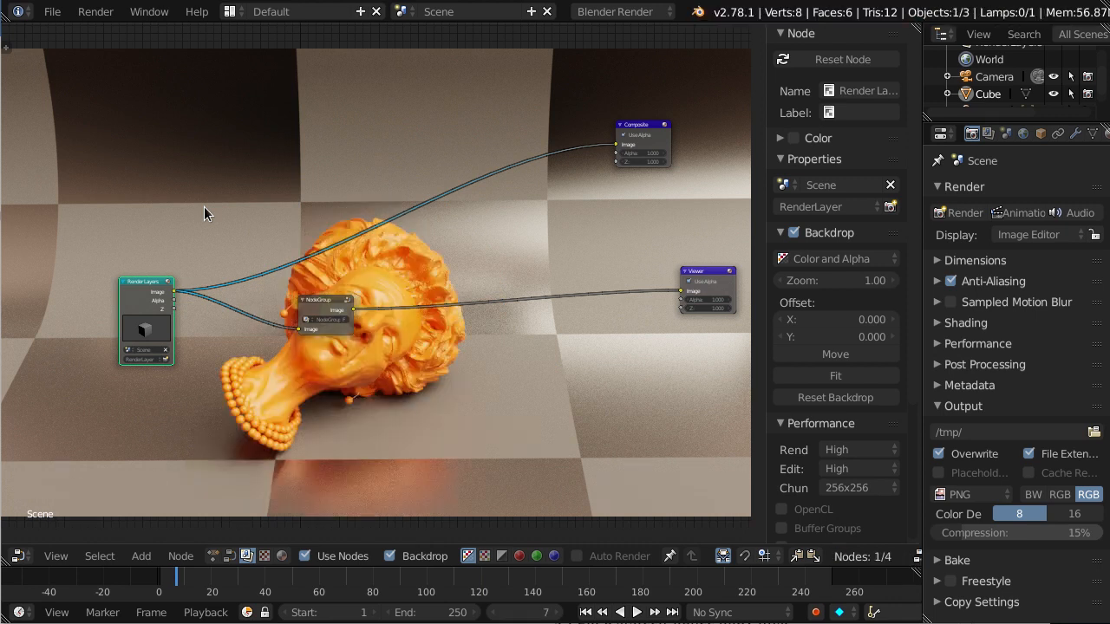
{"action": "mouse_move", "coordinate": [108, 189]}
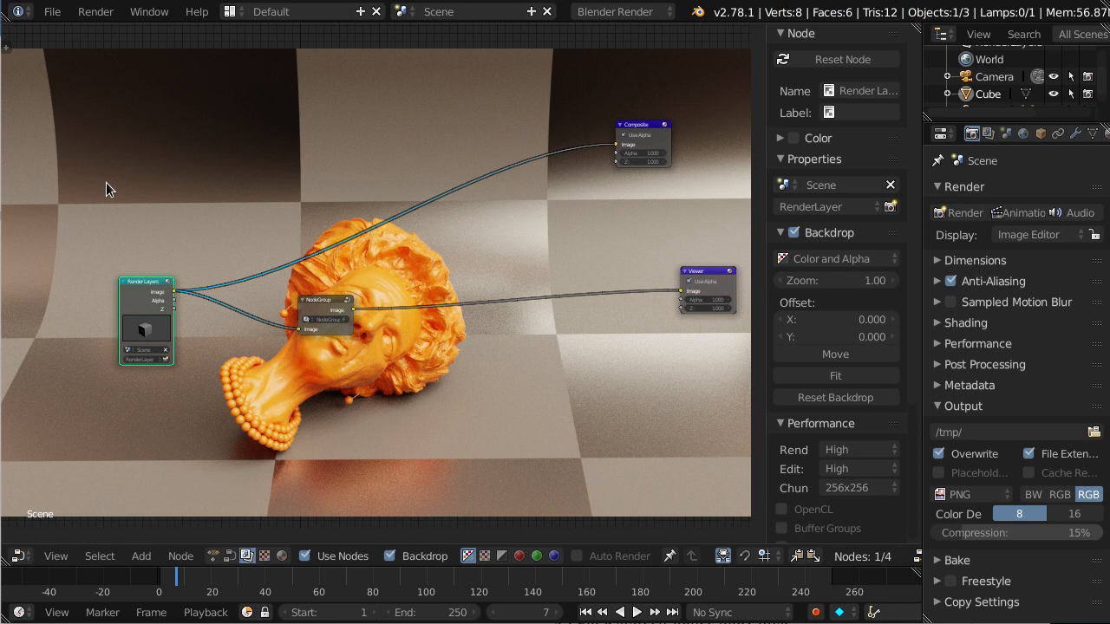
{"action": "mouse_move", "coordinate": [96, 184]}
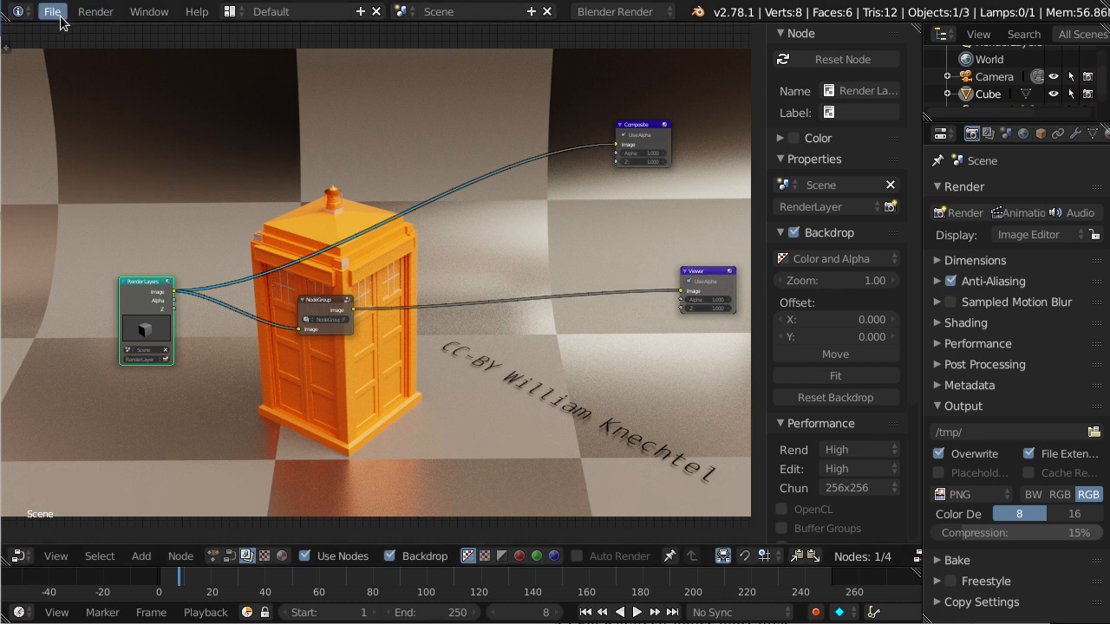
{"action": "left_click", "coordinate": [52, 12]}
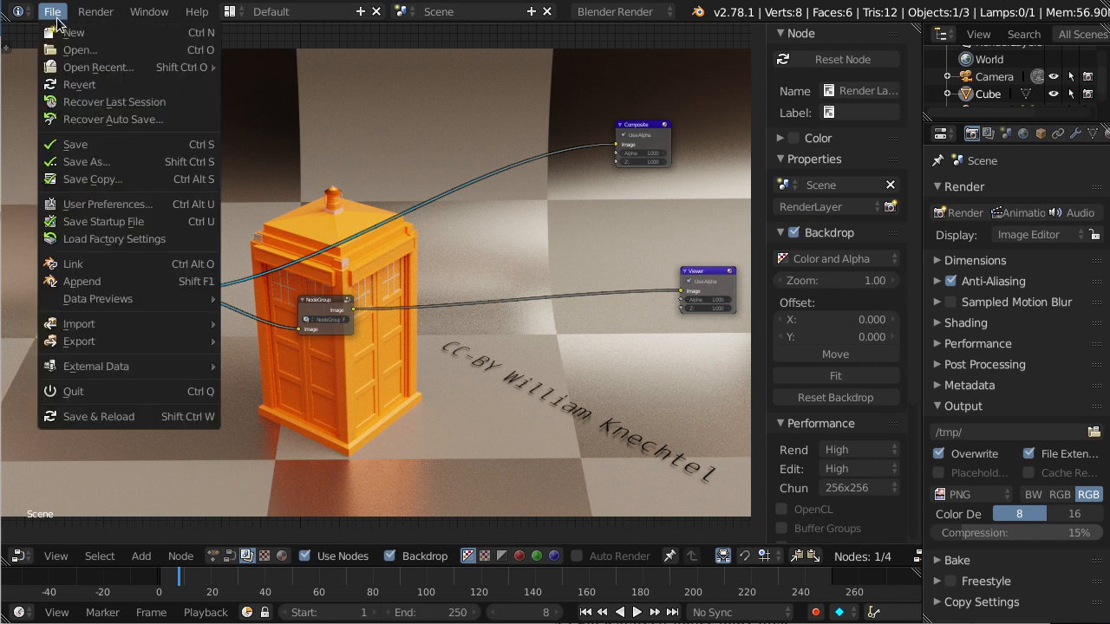
{"action": "left_click", "coordinate": [19, 556]}
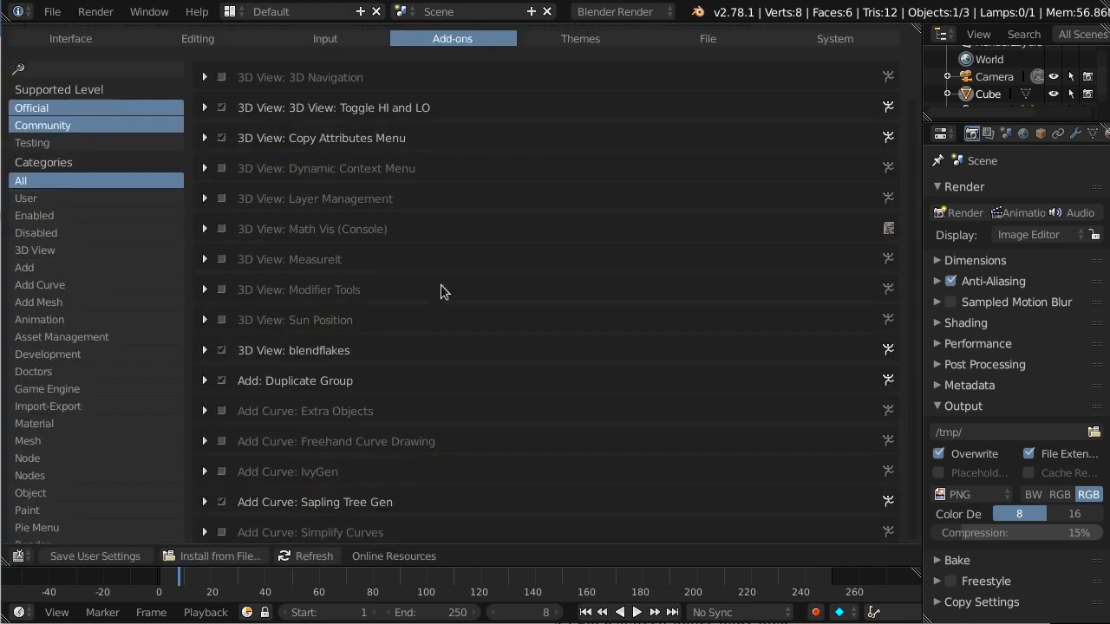
{"action": "mouse_move", "coordinate": [141, 461]}
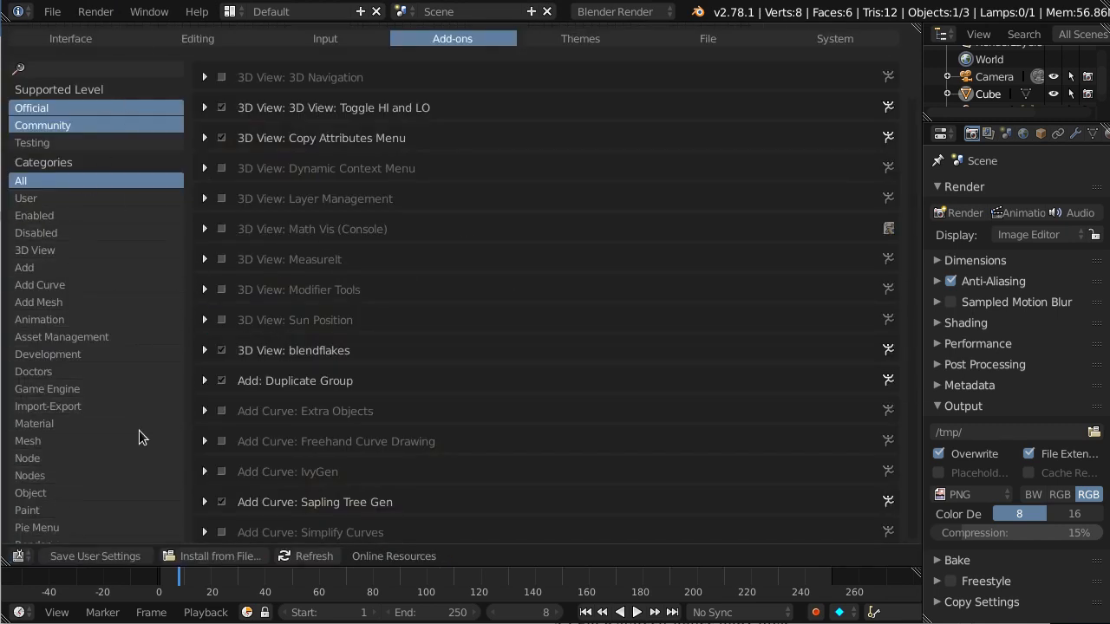
{"action": "left_click", "coordinate": [33, 371]}
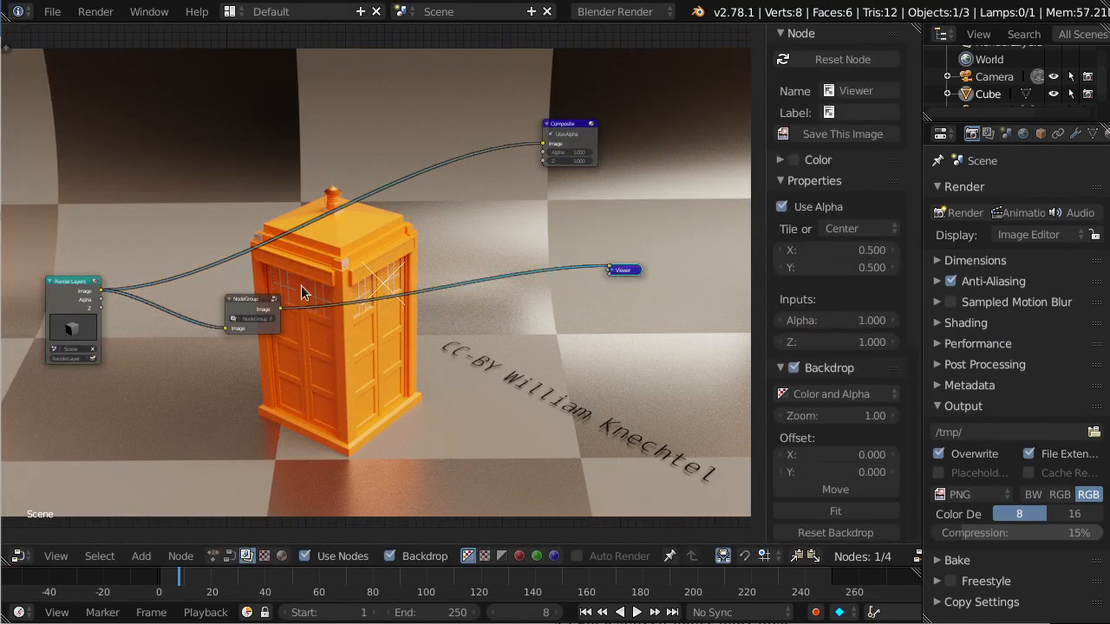
Step: Select the NodeGroup node and run Help > Dr Inception: blend blender! to generate image nodes
{"action": "left_click", "coordinate": [252, 312]}
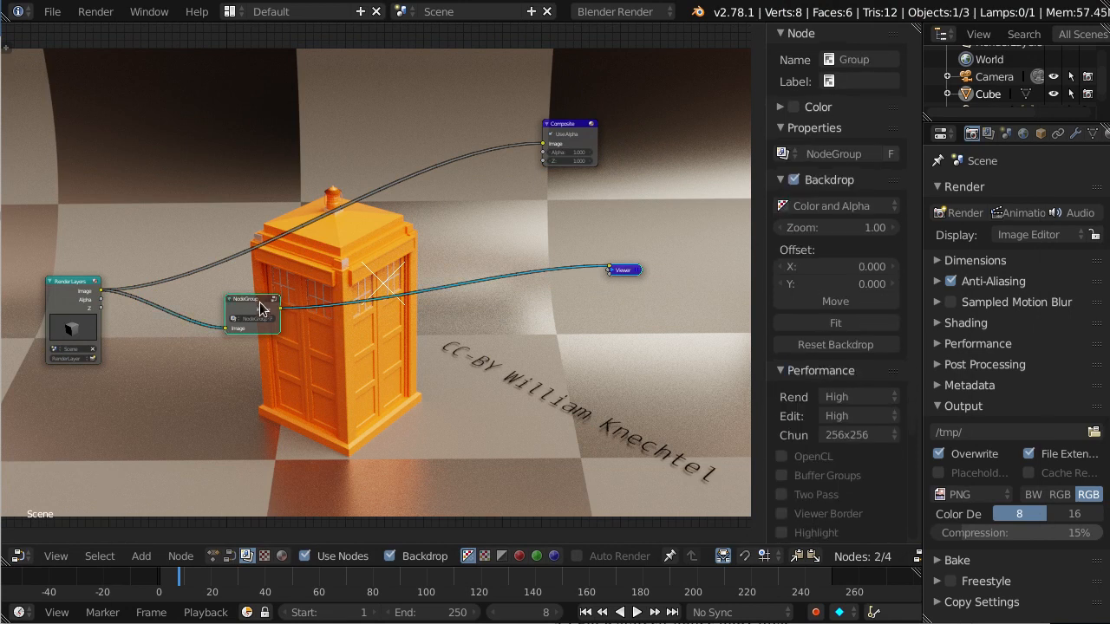
{"action": "mouse_move", "coordinate": [640, 291]}
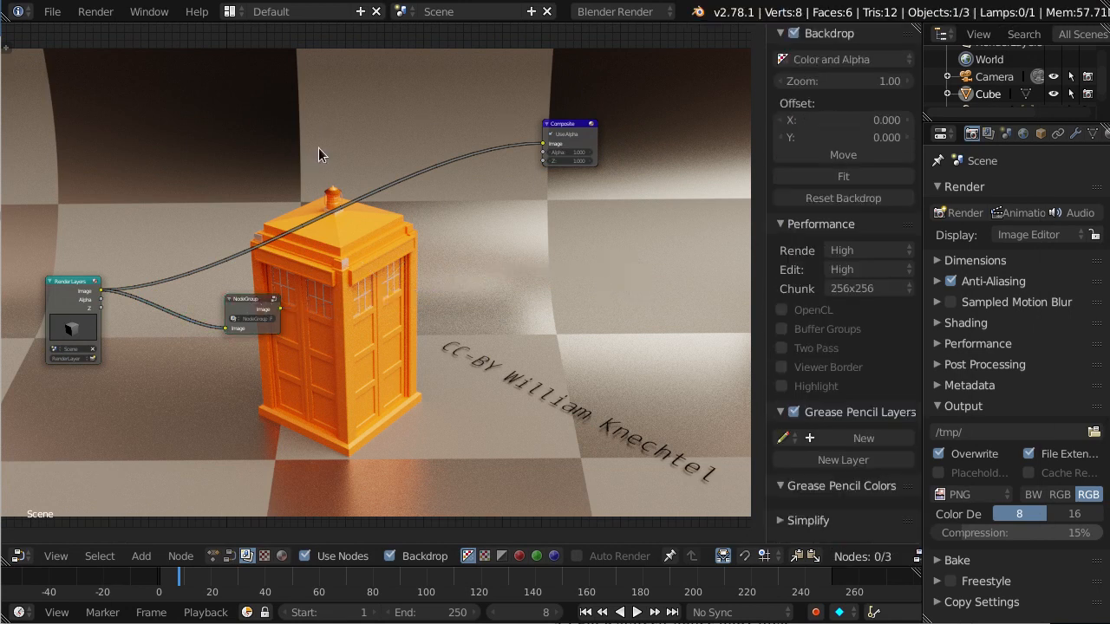
{"action": "left_click", "coordinate": [196, 11]}
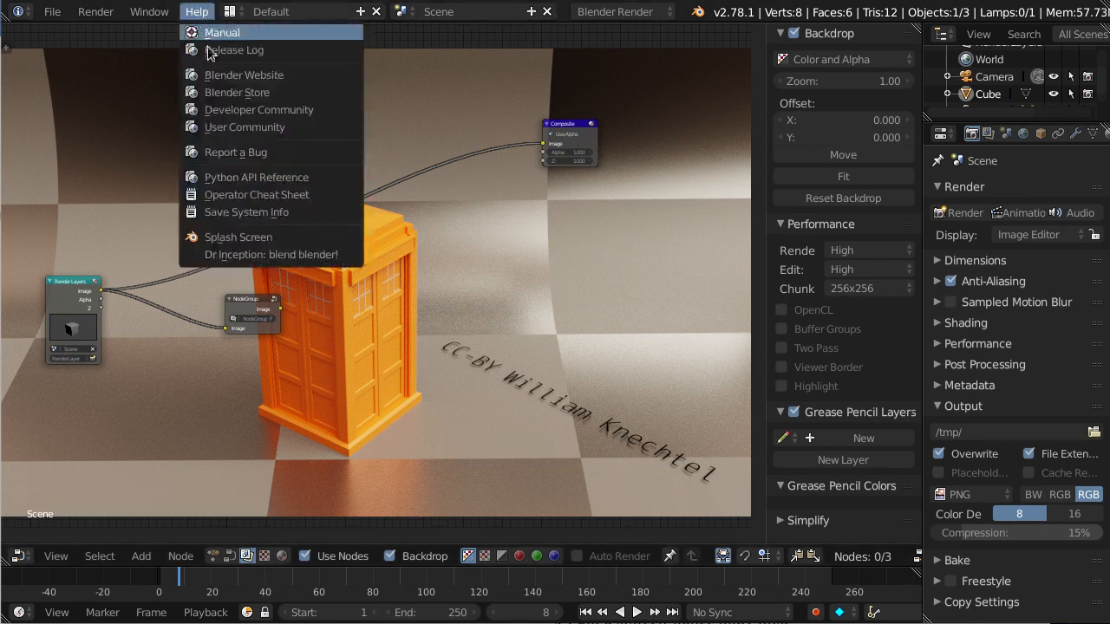
{"action": "left_click", "coordinate": [450, 325]}
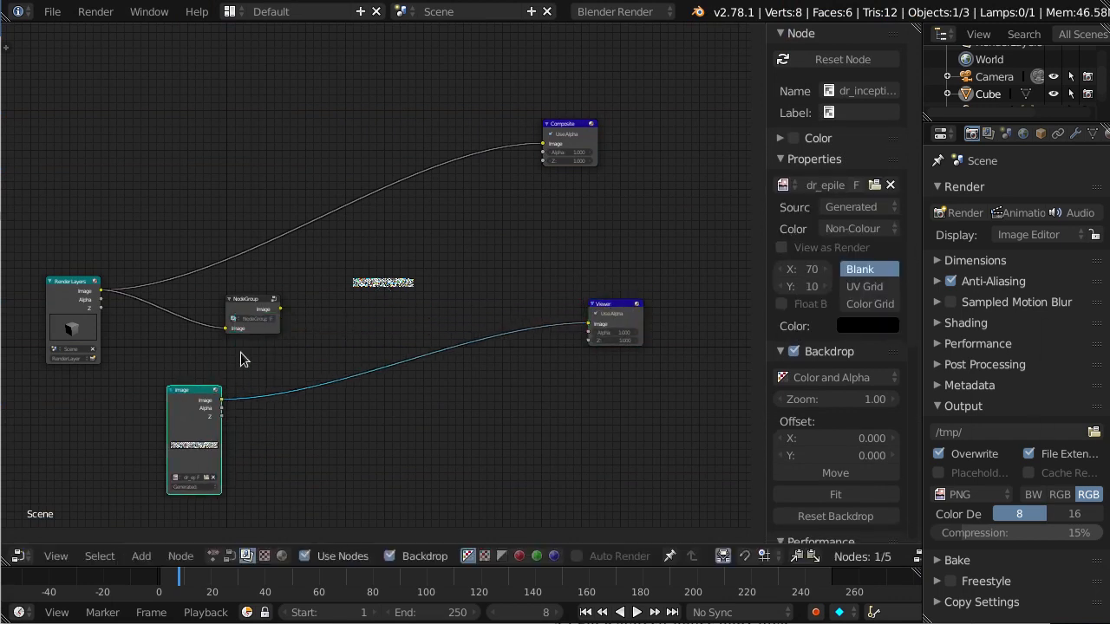
{"action": "mouse_move", "coordinate": [390, 311]}
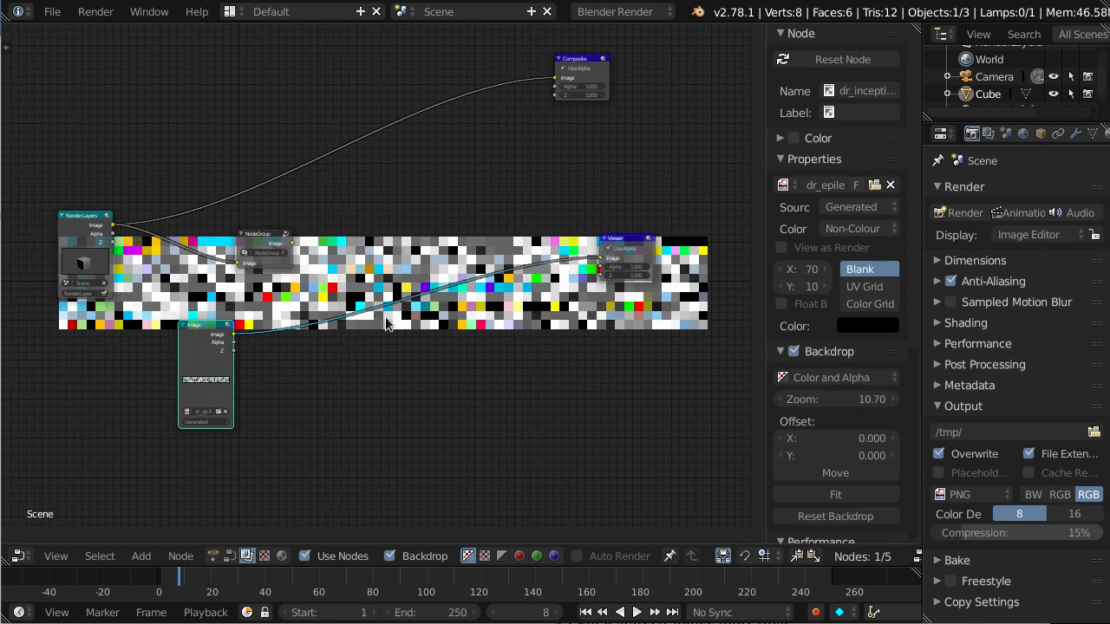
{"action": "mouse_move", "coordinate": [346, 320]}
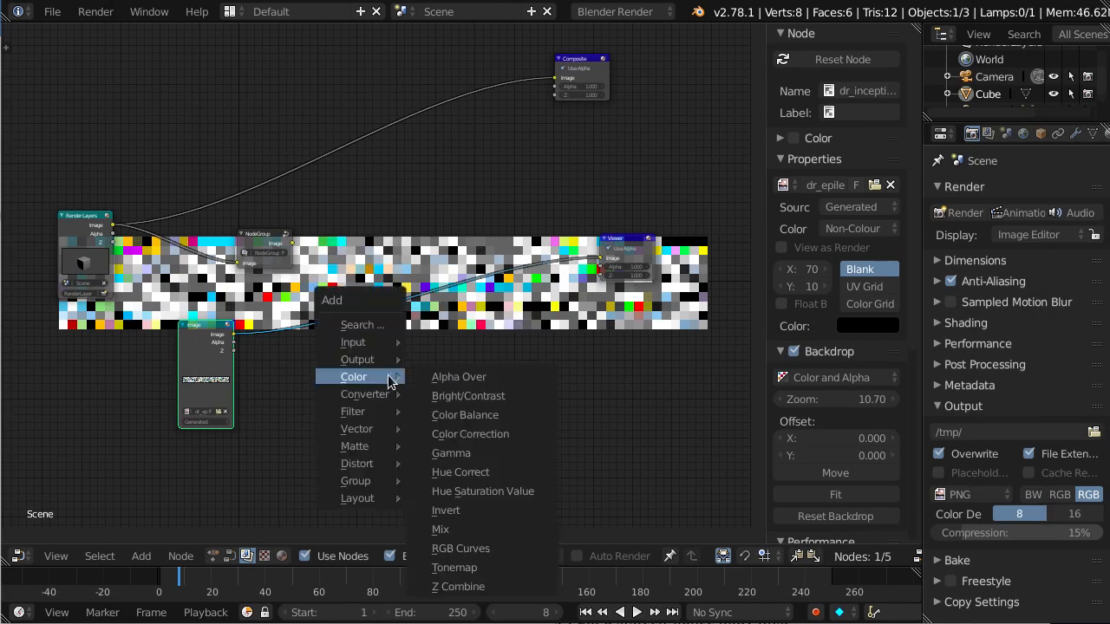
{"action": "mouse_move", "coordinate": [467, 395]}
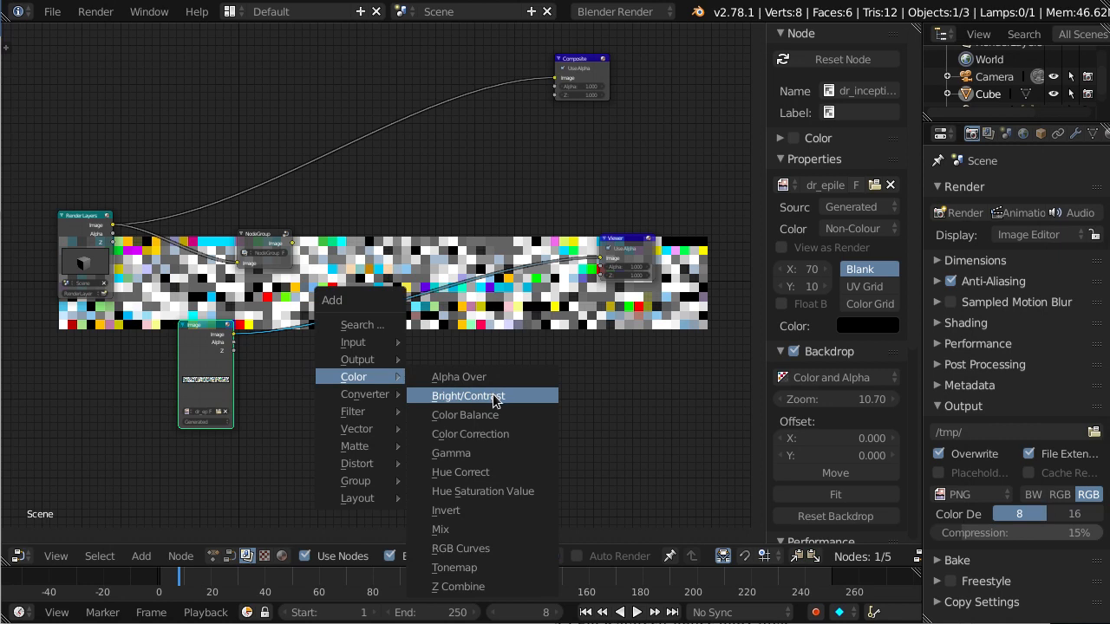
{"action": "left_click", "coordinate": [460, 548]}
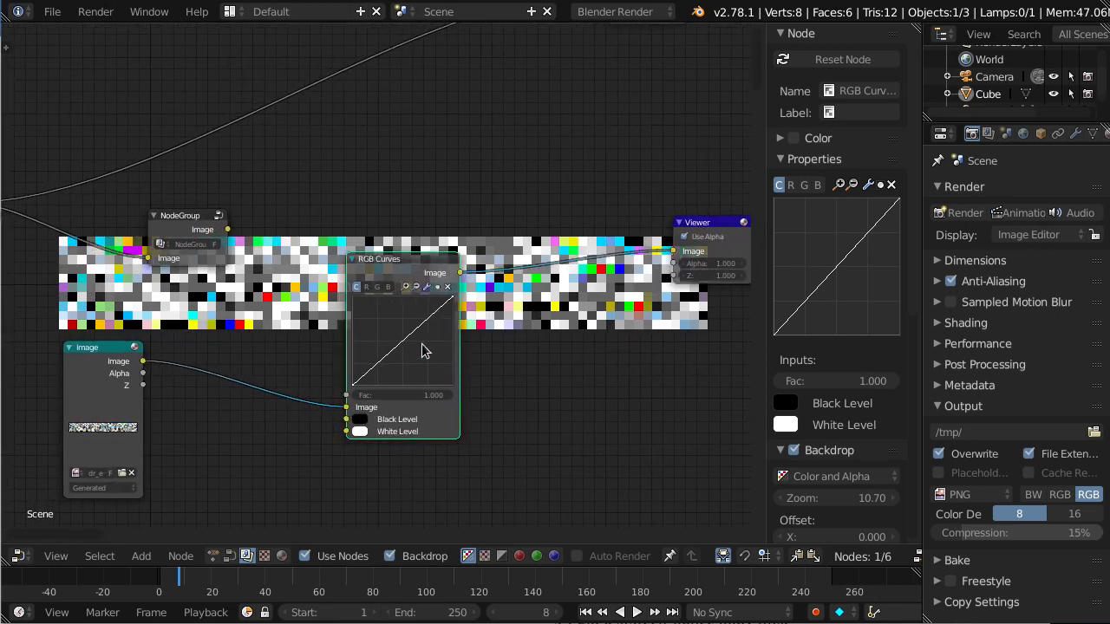
{"action": "mouse_move", "coordinate": [394, 354]}
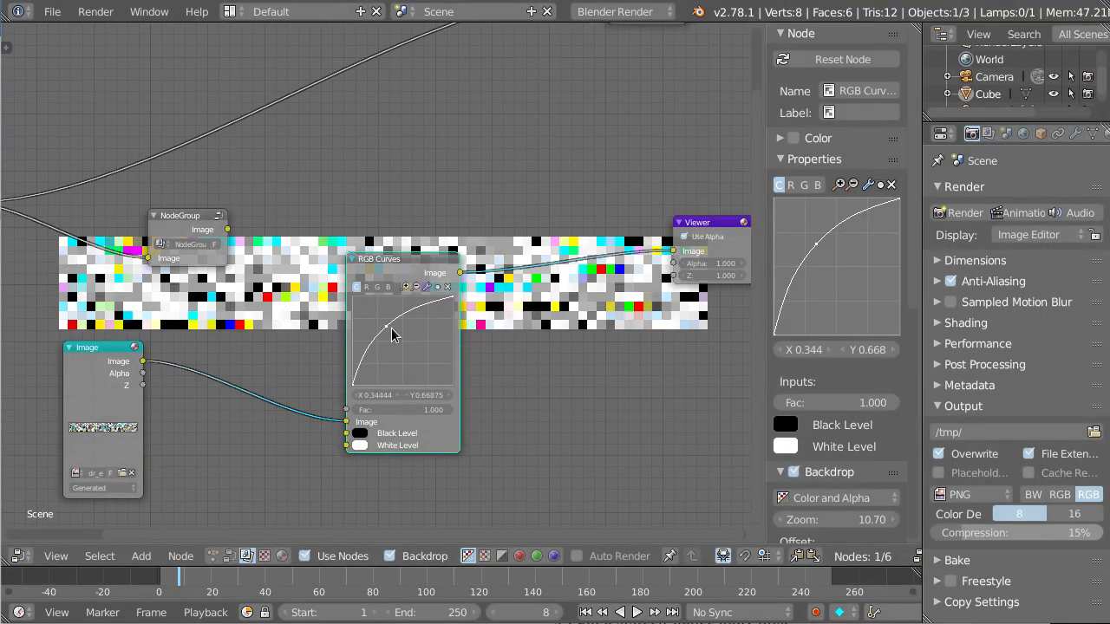
{"action": "mouse_move", "coordinate": [388, 334]}
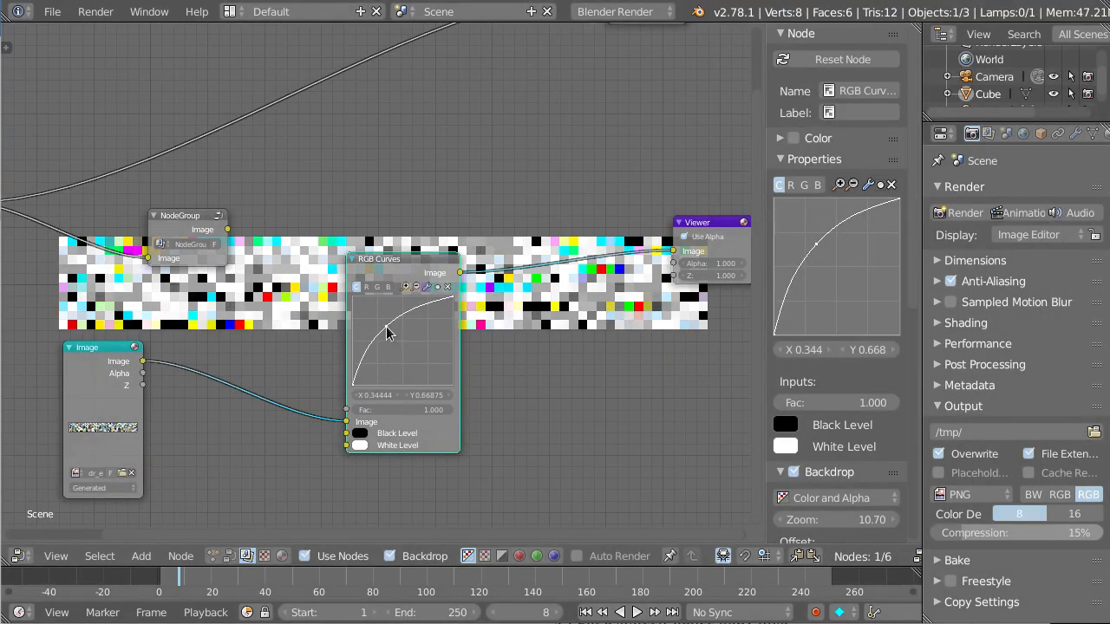
{"action": "left_click_drag", "start_coordinate": [386, 334], "coordinate": [442, 317]}
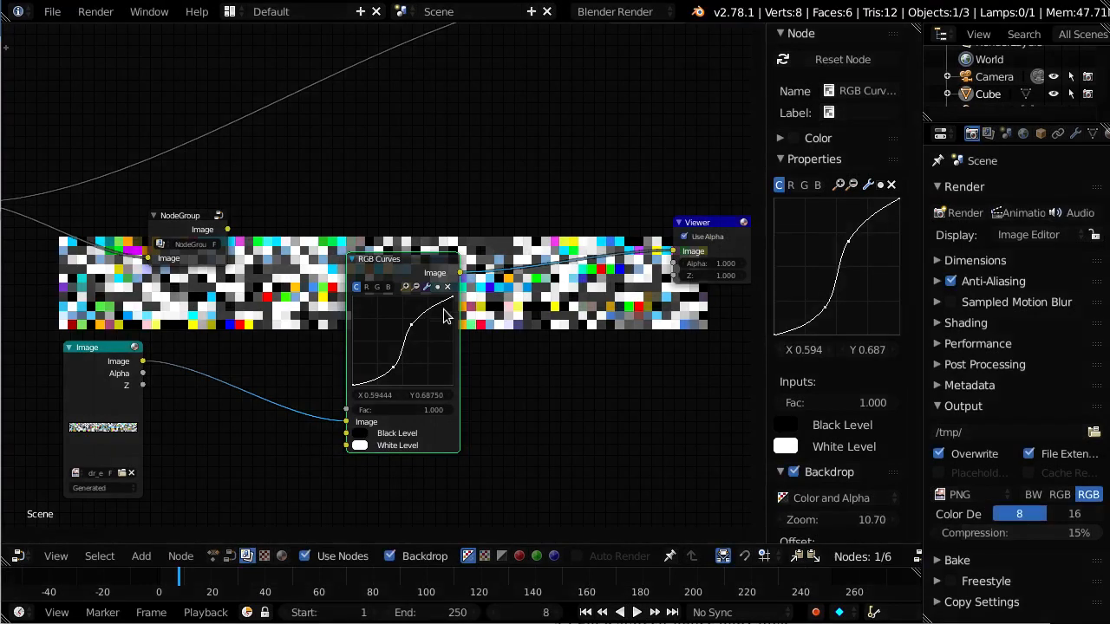
{"action": "left_click_drag", "start_coordinate": [442, 312], "coordinate": [425, 330]}
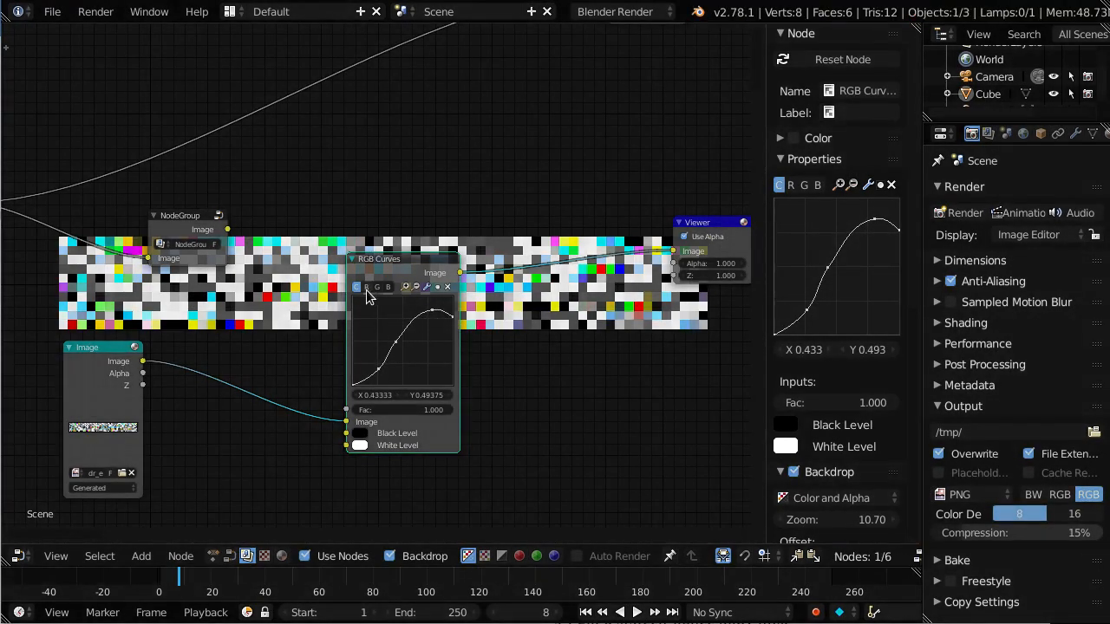
{"action": "left_click", "coordinate": [387, 287]}
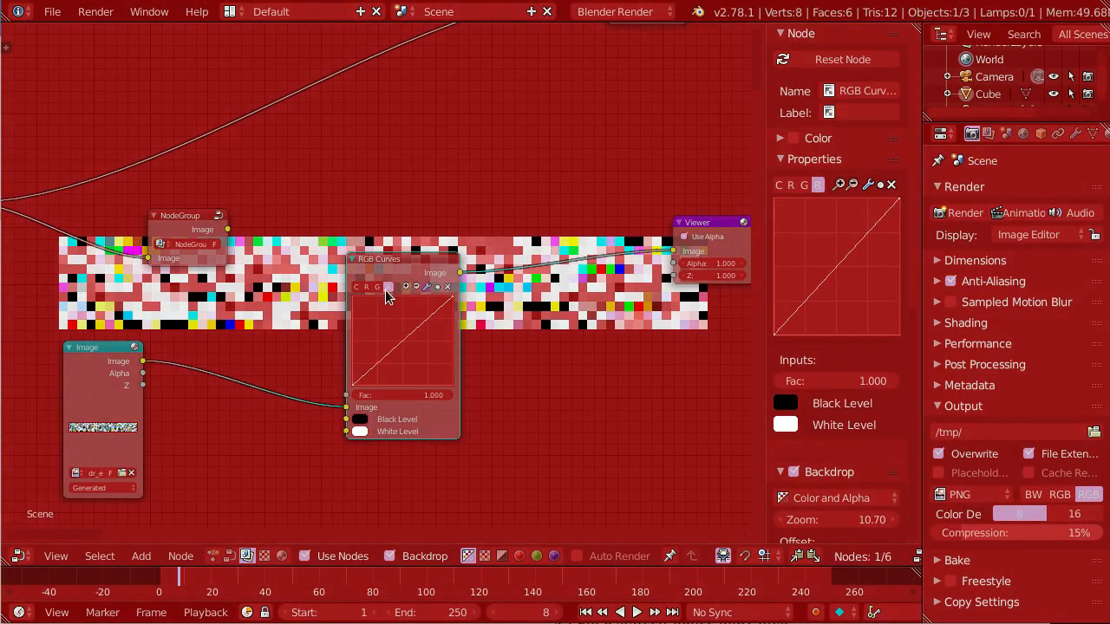
{"action": "left_click_drag", "start_coordinate": [394, 354], "coordinate": [421, 328]}
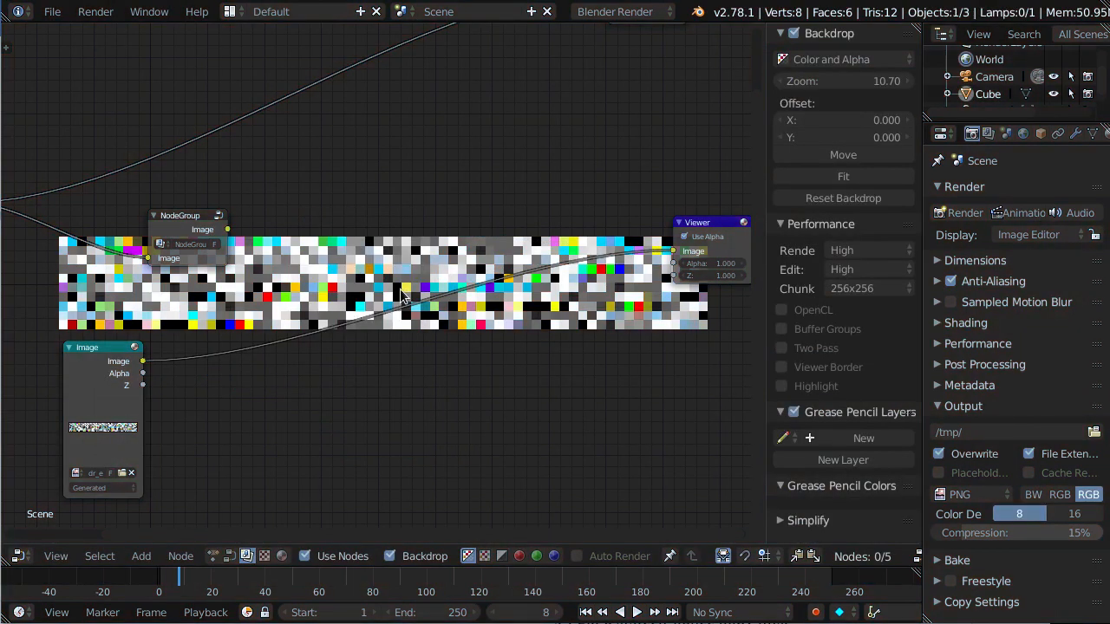
Step: Chain an Overlay Mix node (Fac about 0.83) and a near-black teal second Mix
{"action": "left_click", "coordinate": [140, 556]}
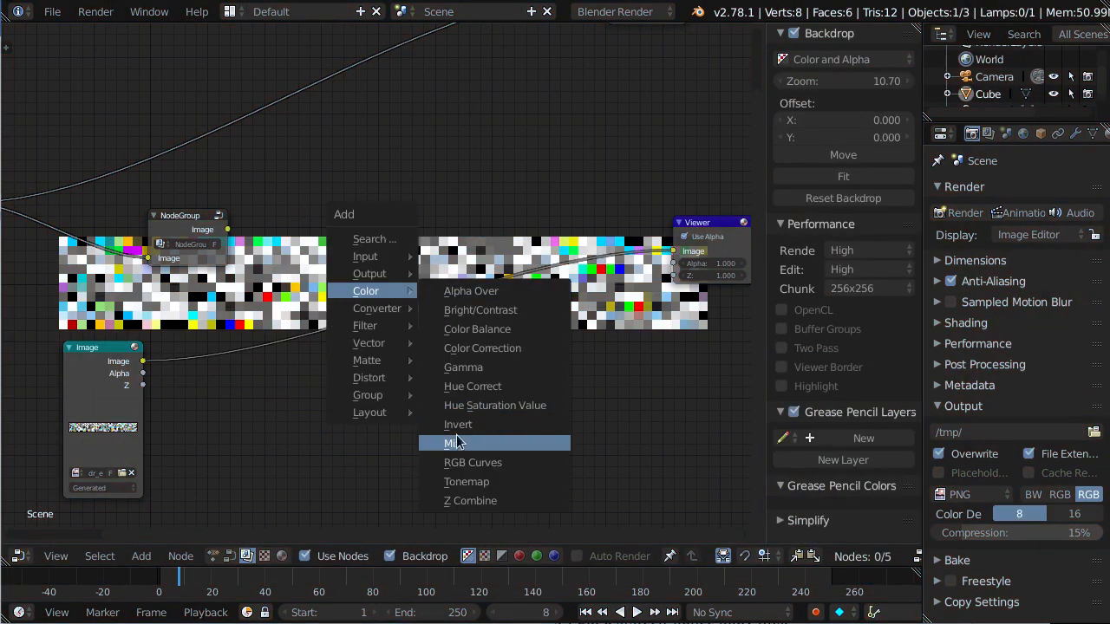
{"action": "left_click", "coordinate": [451, 443]}
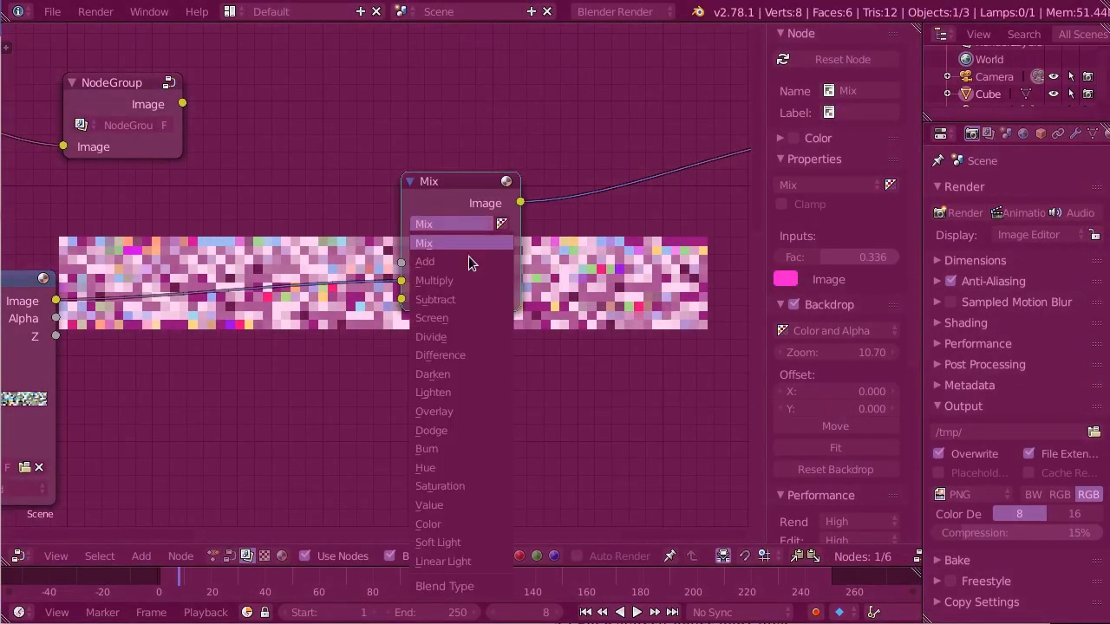
{"action": "left_click", "coordinate": [433, 411]}
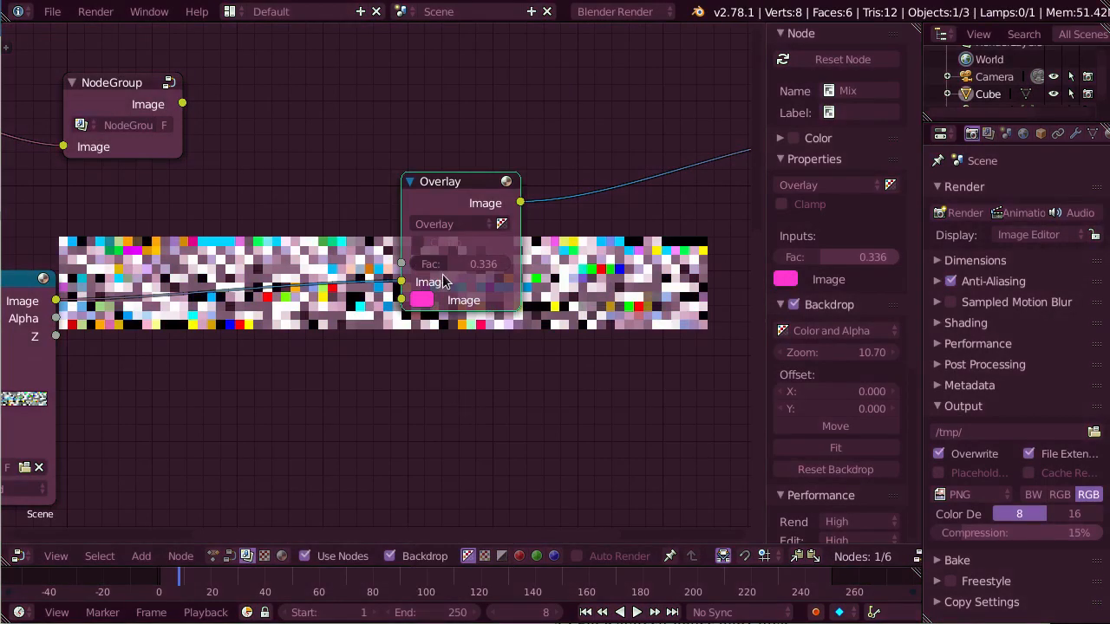
{"action": "left_click_drag", "start_coordinate": [433, 263], "coordinate": [486, 263]}
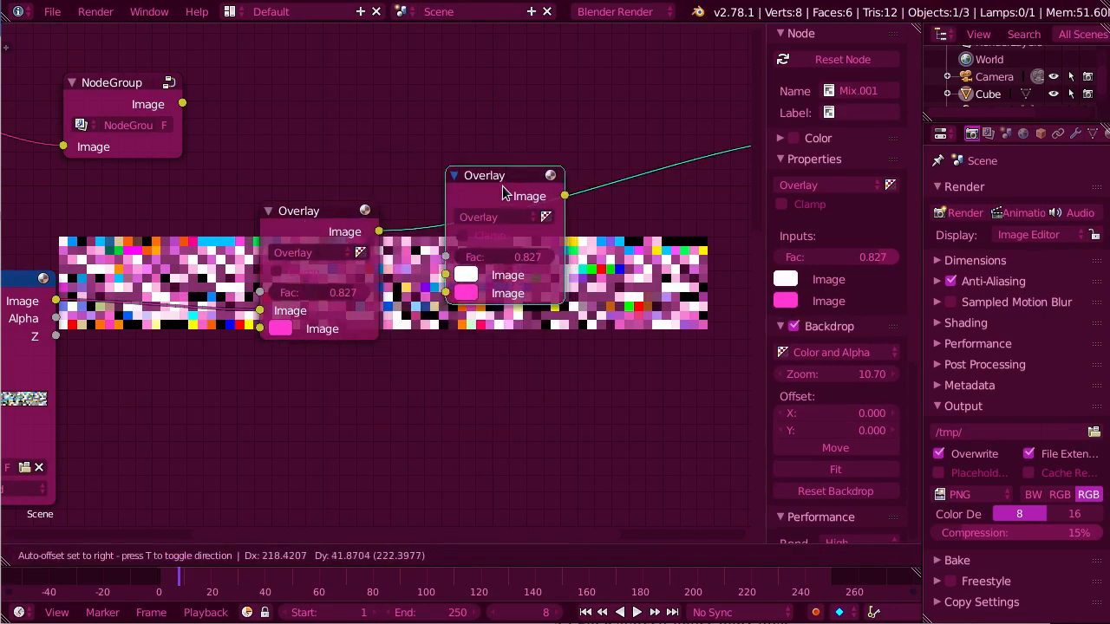
{"action": "left_click", "coordinate": [483, 220]}
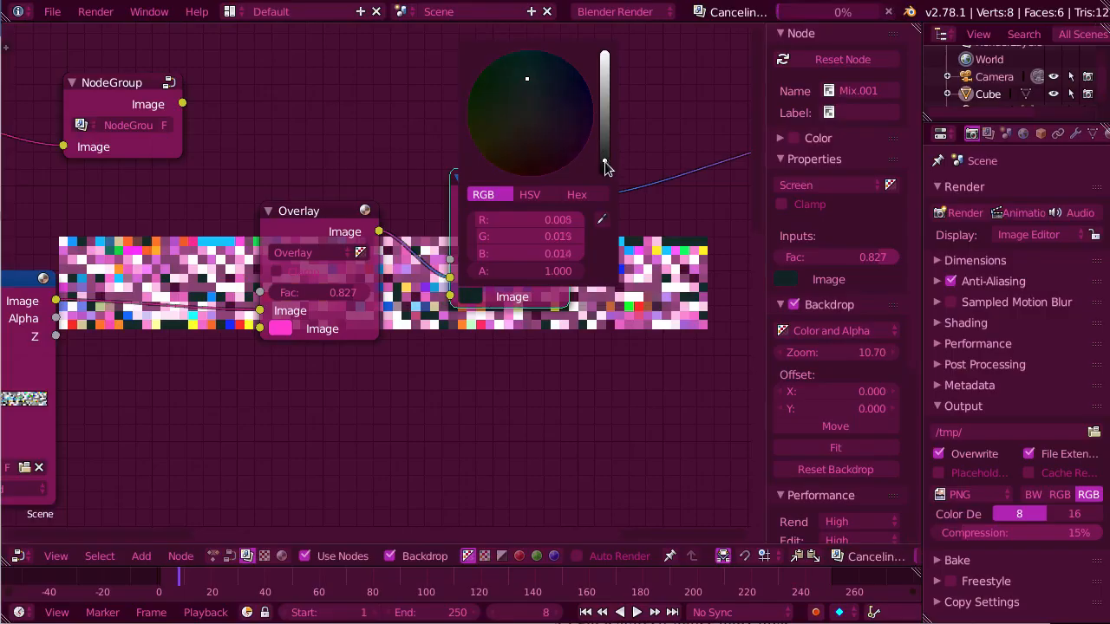
{"action": "left_click_drag", "start_coordinate": [604, 169], "coordinate": [604, 145]}
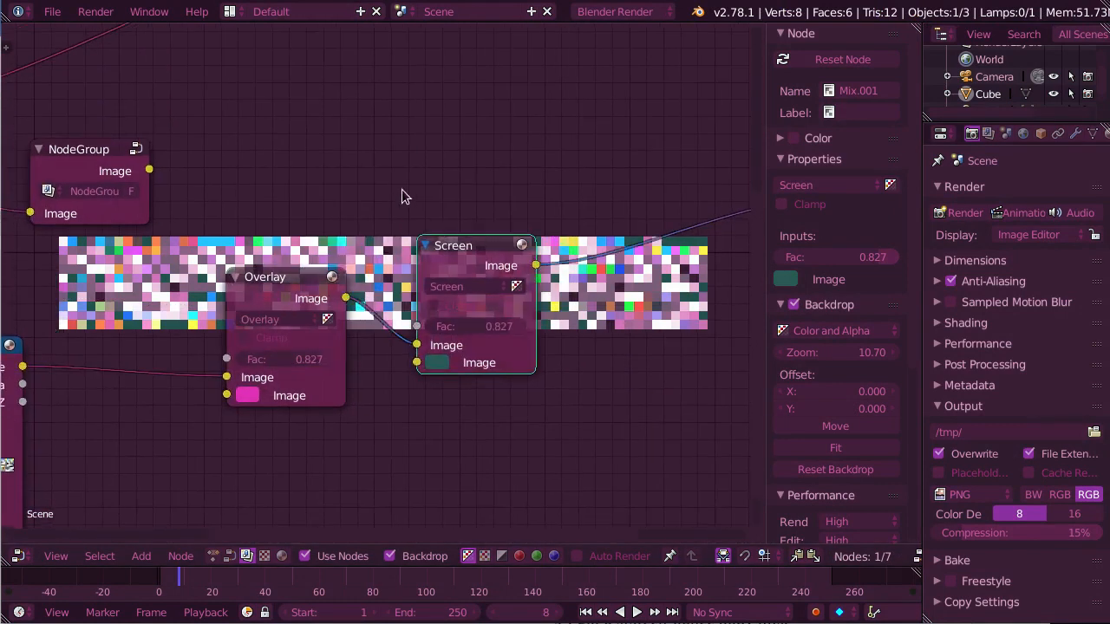
{"action": "mouse_move", "coordinate": [270, 277]}
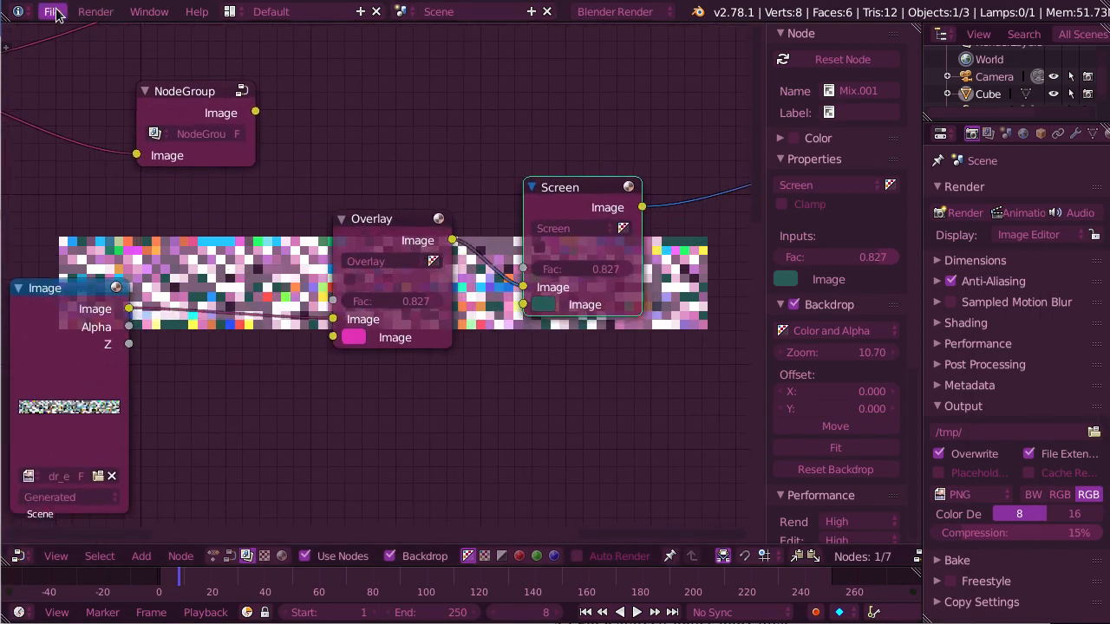
Step: Open User Preferences on the Add-ons list and press Esc to stop Dr. Inception
{"action": "left_click", "coordinate": [52, 11]}
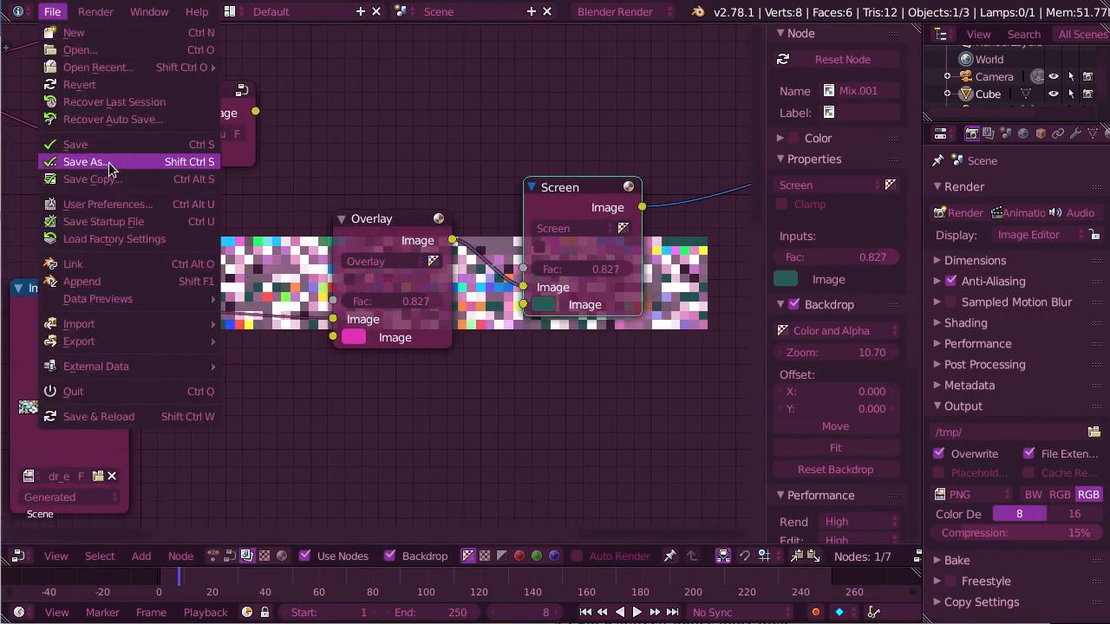
{"action": "left_click", "coordinate": [108, 203]}
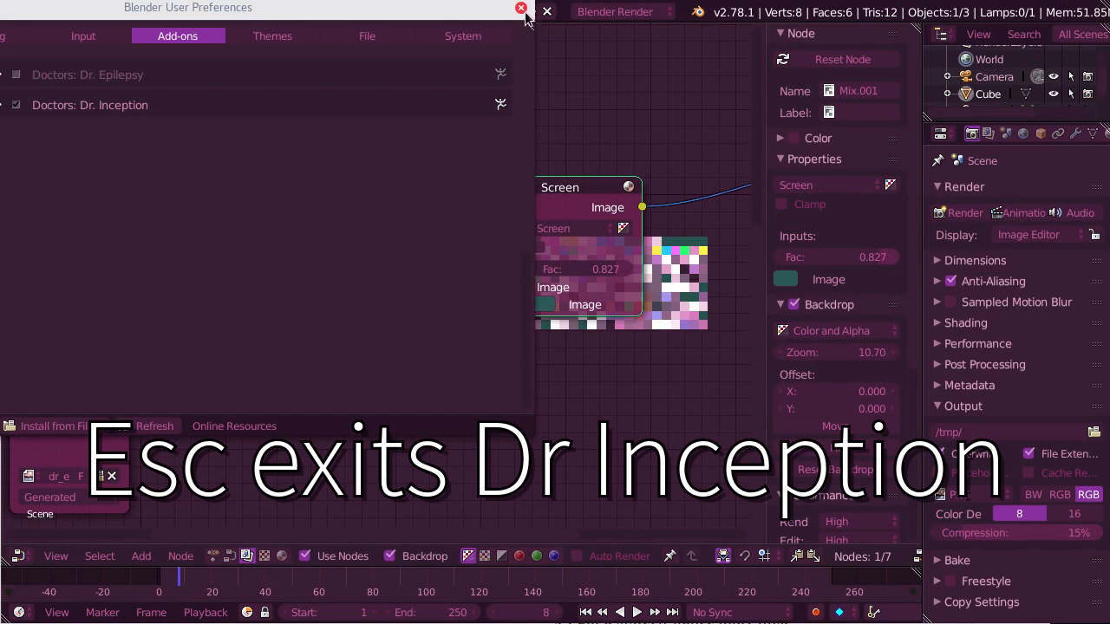
{"action": "key", "text": "Escape"}
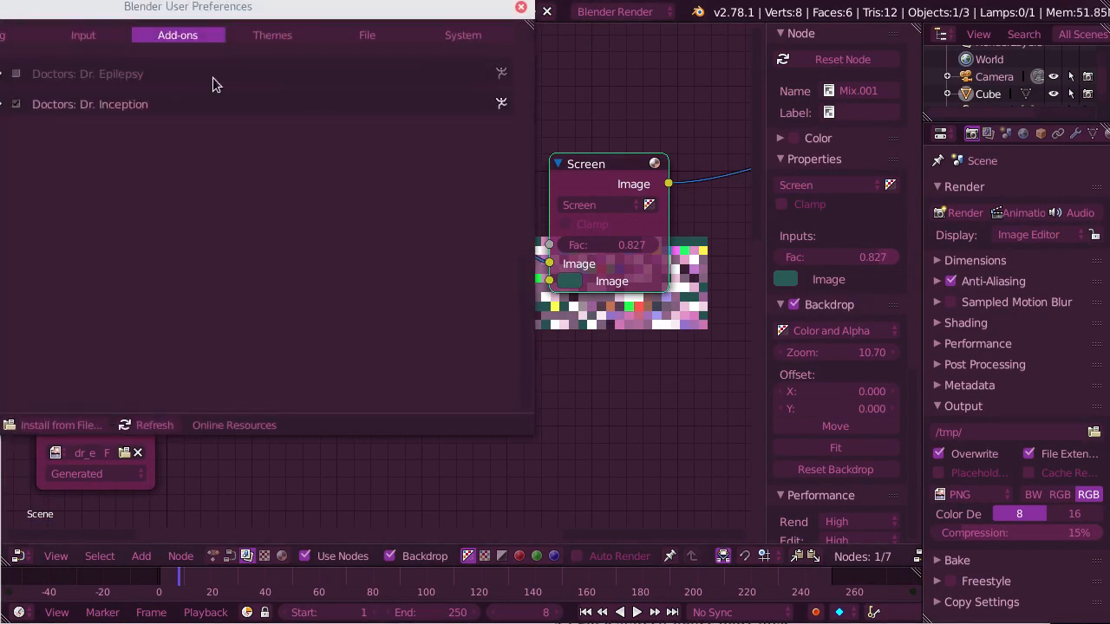
Step: View the Interface theme settings, then close the User Preferences window
{"action": "left_click", "coordinate": [272, 34]}
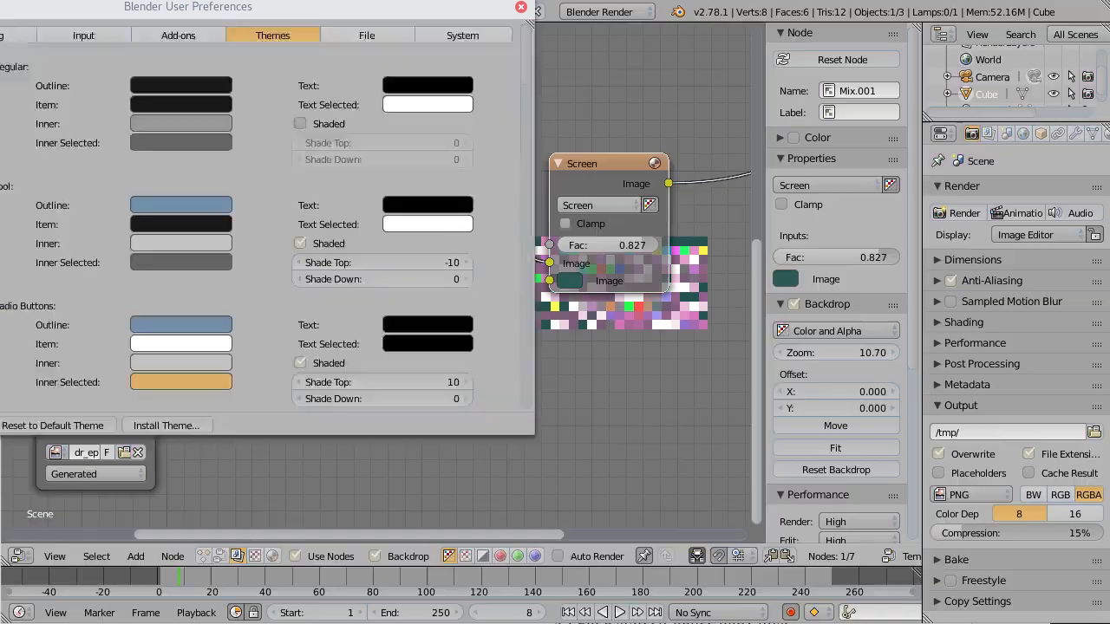
{"action": "left_click", "coordinate": [520, 7]}
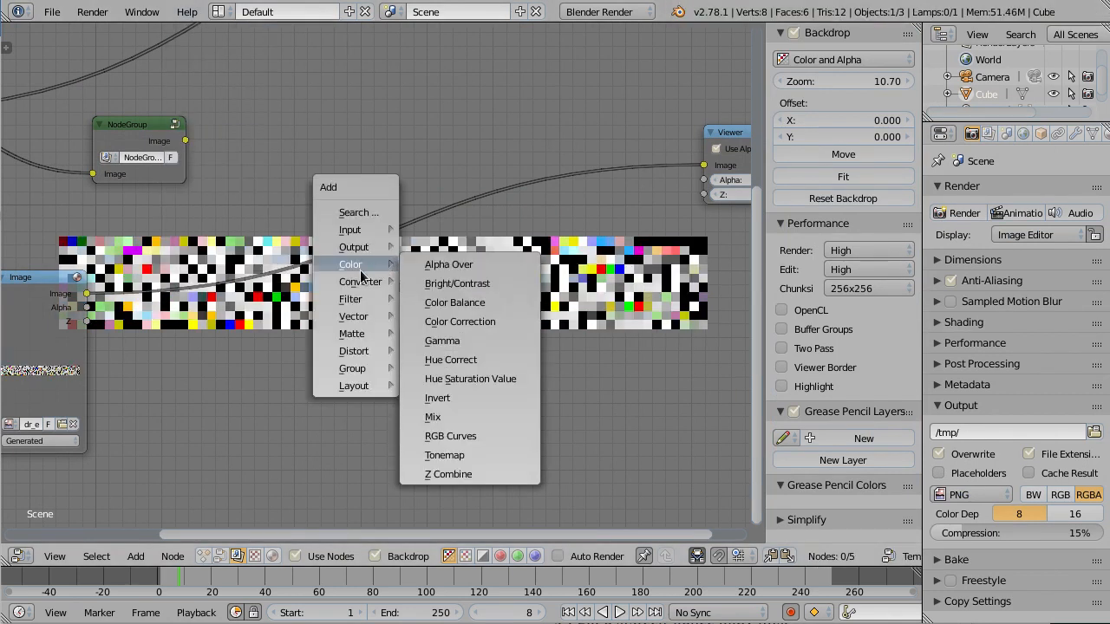
Step: Add an RGB Curves node and drag its curve into a wave shape
{"action": "left_click", "coordinate": [449, 436]}
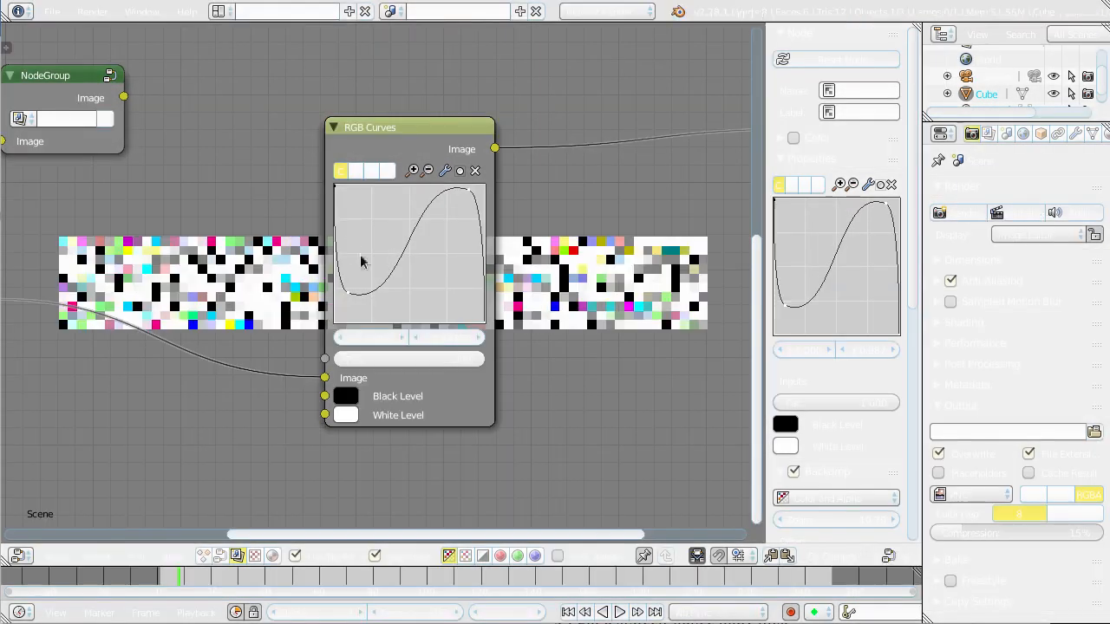
{"action": "left_click_drag", "start_coordinate": [361, 262], "coordinate": [345, 328]}
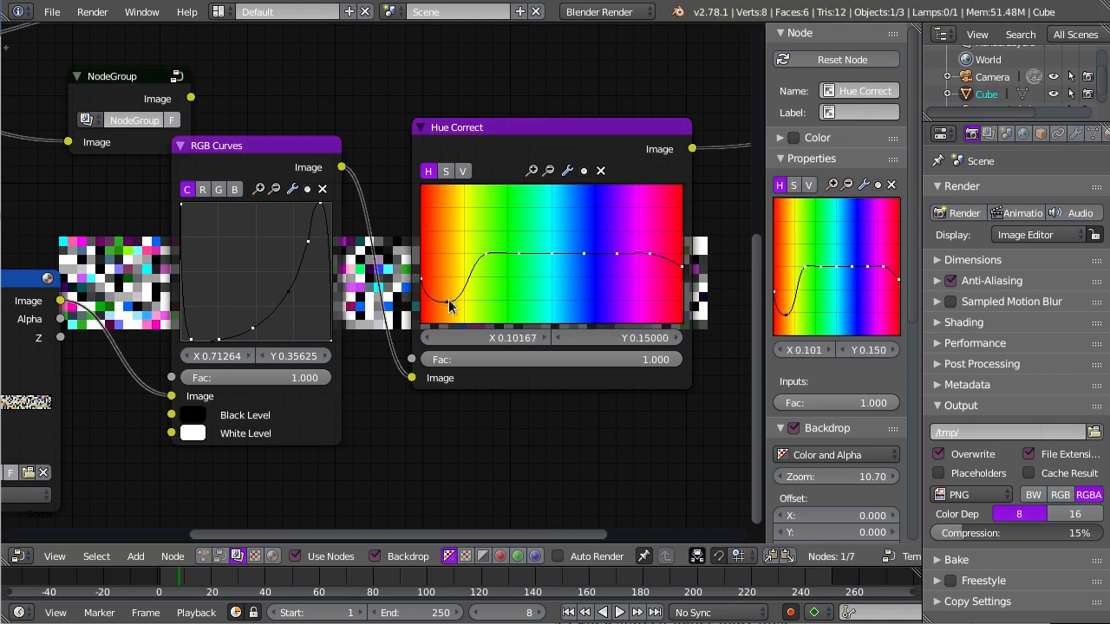
Step: Nudge a point on the Hue Correct curve and bring up the editor type list
{"action": "left_click_drag", "start_coordinate": [446, 312], "coordinate": [450, 303]}
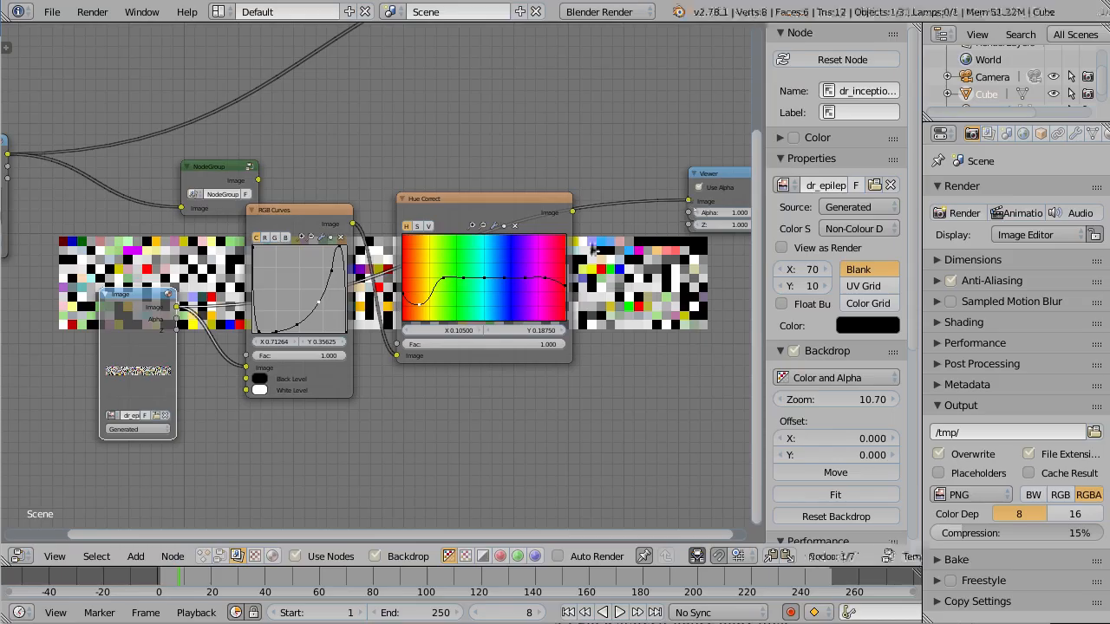
{"action": "left_click", "coordinate": [19, 556]}
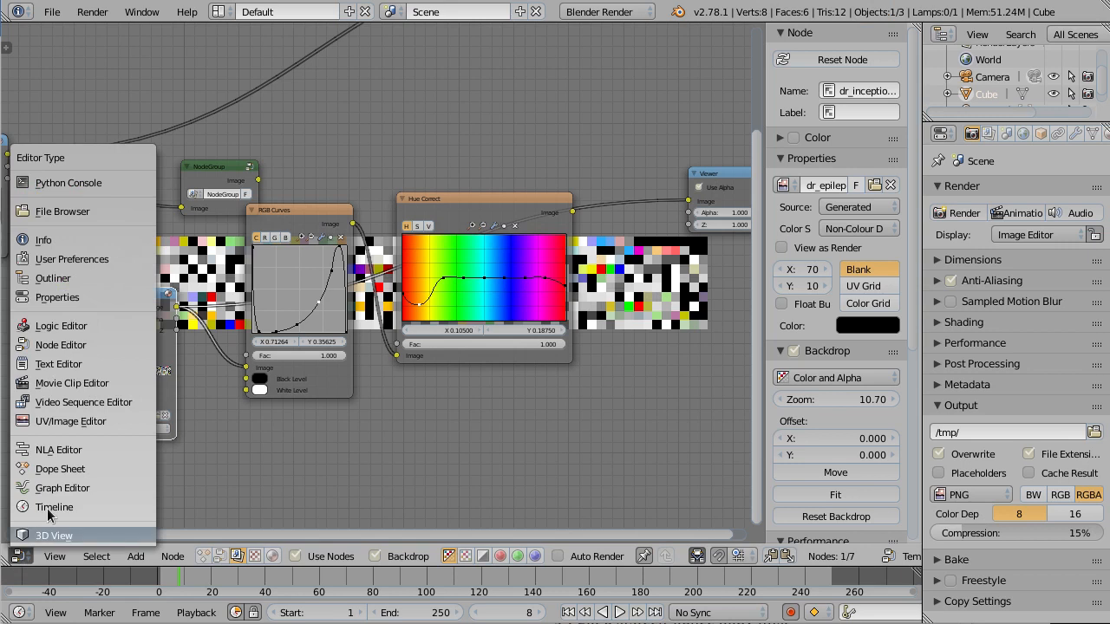
{"action": "mouse_move", "coordinate": [69, 449]}
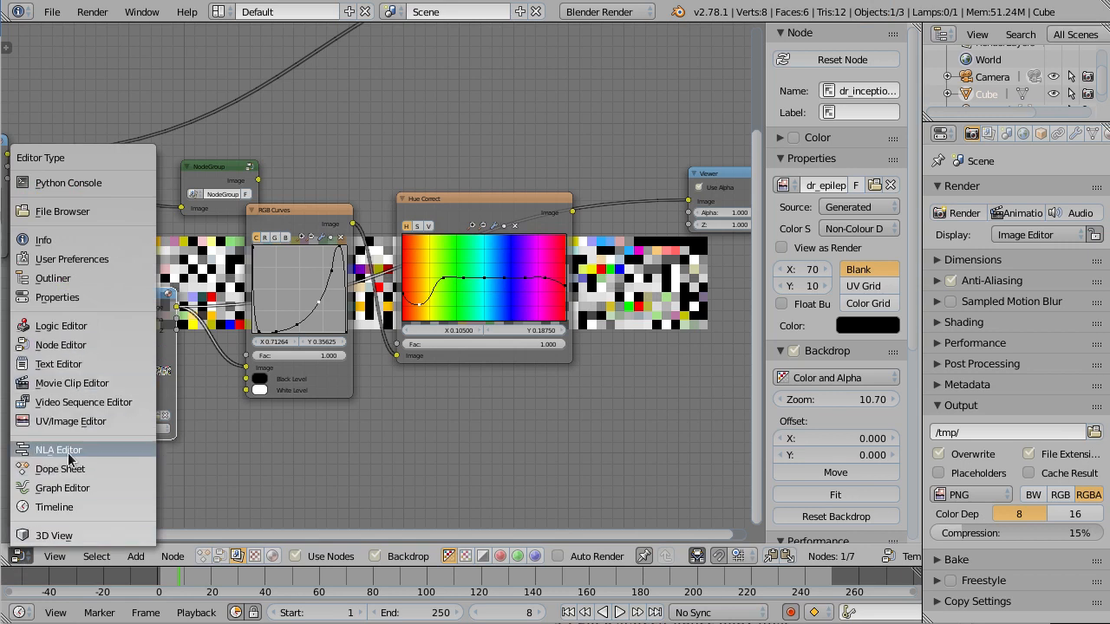
{"action": "mouse_move", "coordinate": [57, 297]}
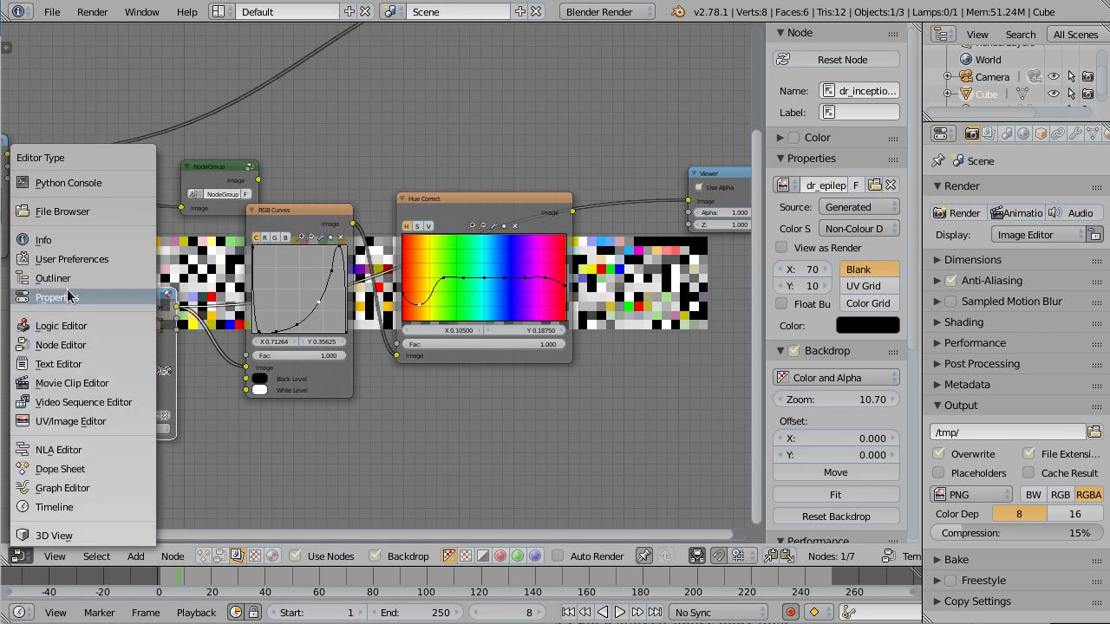
Step: Turn the area into the UV/Image Editor and load the dr_epilepsy_base image
{"action": "left_click", "coordinate": [71, 421]}
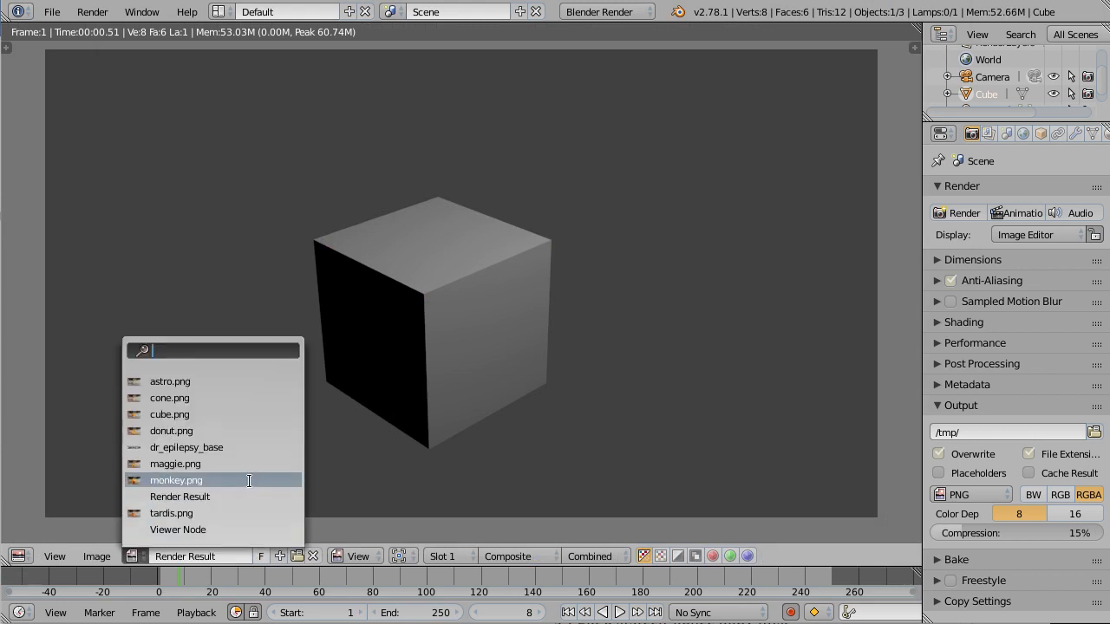
{"action": "mouse_move", "coordinate": [178, 528]}
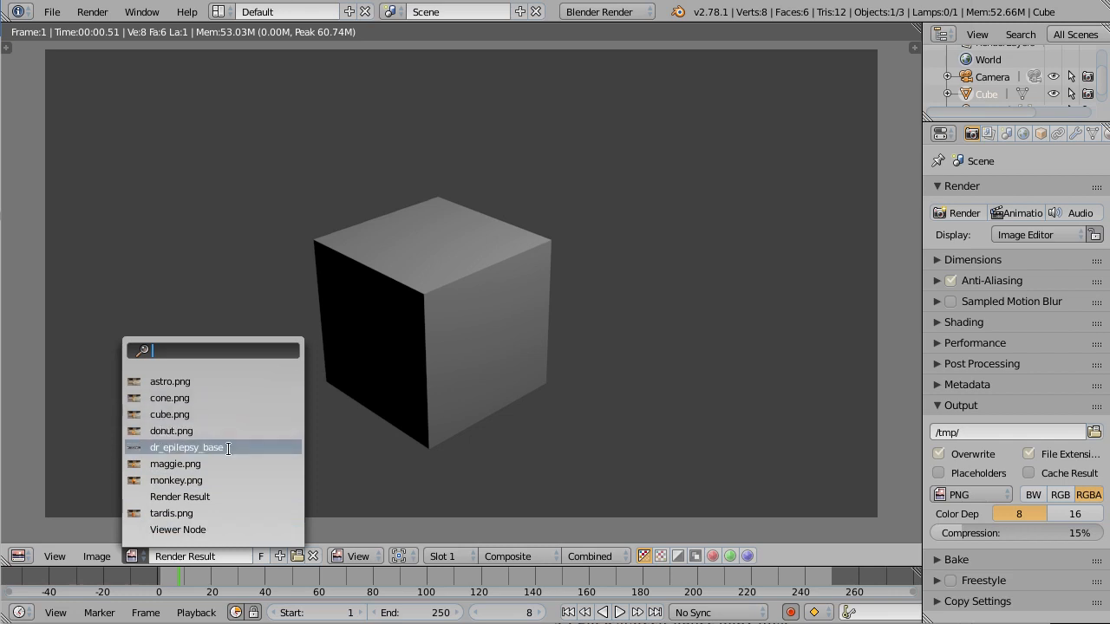
{"action": "left_click", "coordinate": [187, 447]}
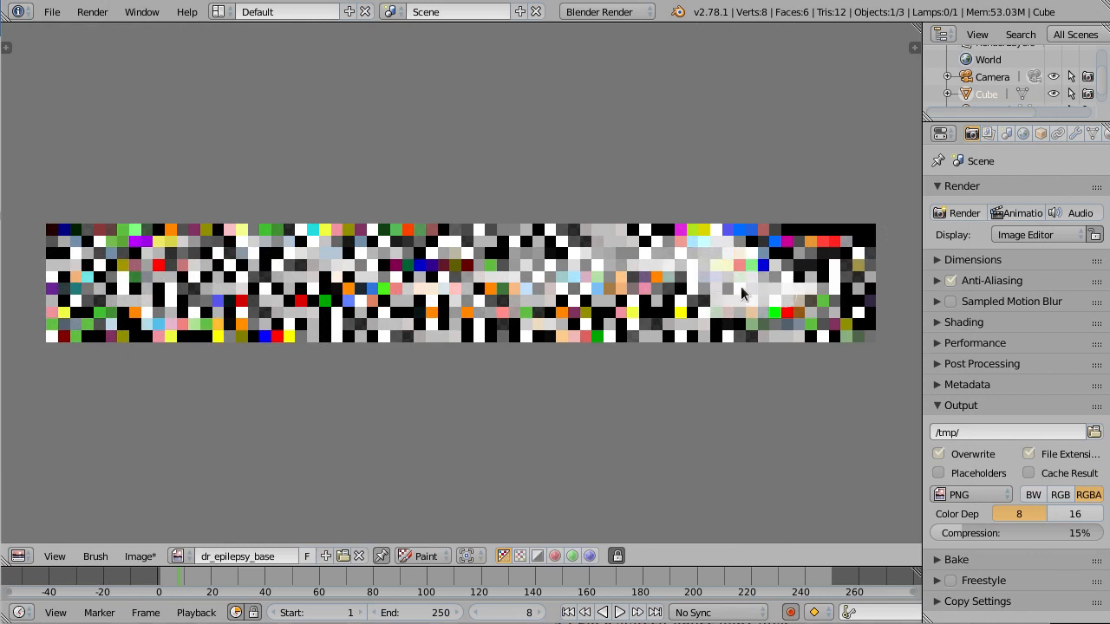
{"action": "left_click", "coordinate": [187, 12]}
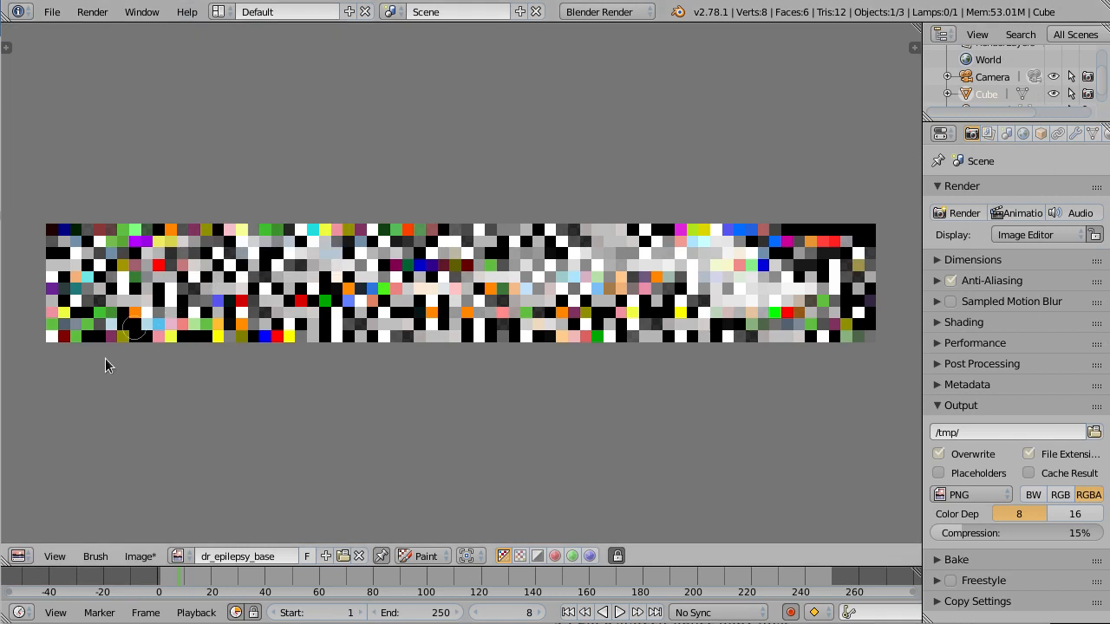
{"action": "left_click", "coordinate": [19, 556]}
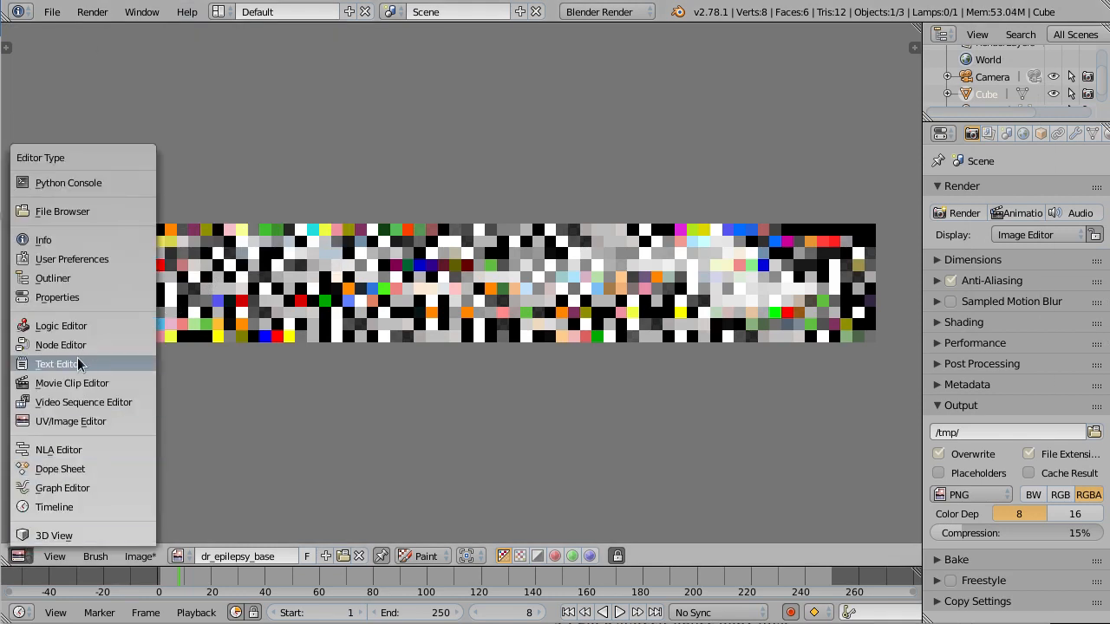
Step: Switch the area to the Node Editor and back to the dr_epilepsy_base image editor
{"action": "left_click", "coordinate": [60, 345]}
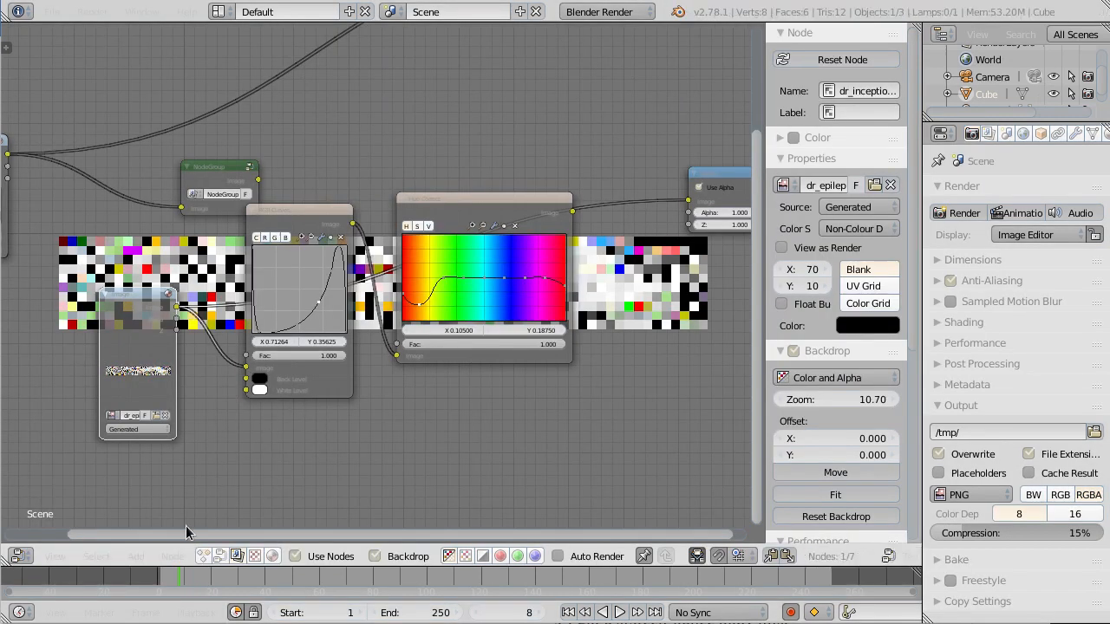
{"action": "left_click", "coordinate": [187, 12]}
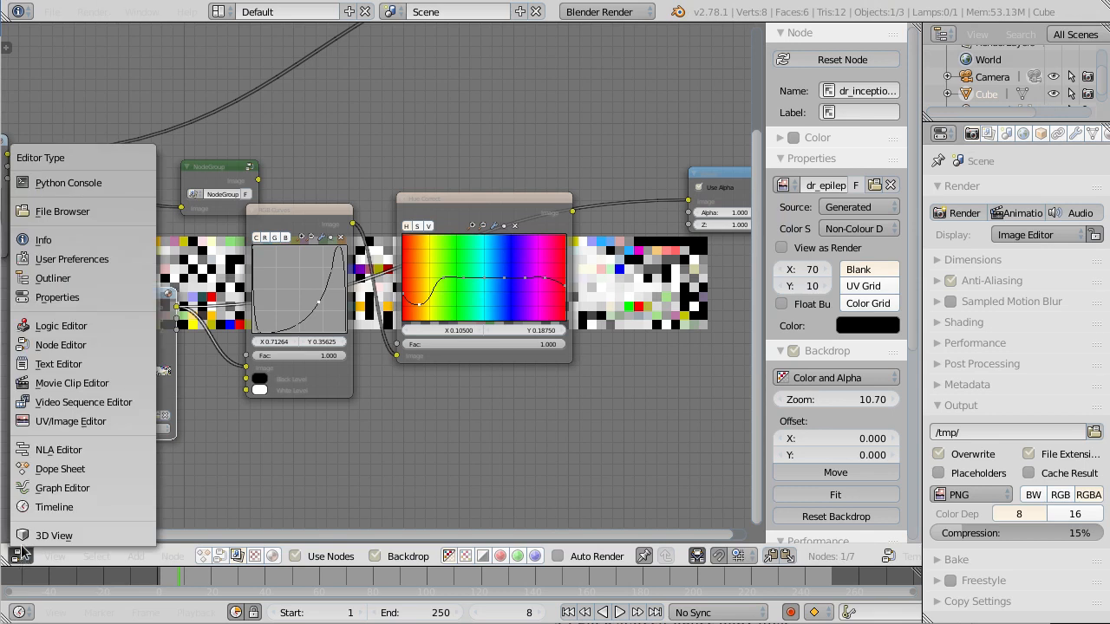
{"action": "left_click", "coordinate": [70, 420]}
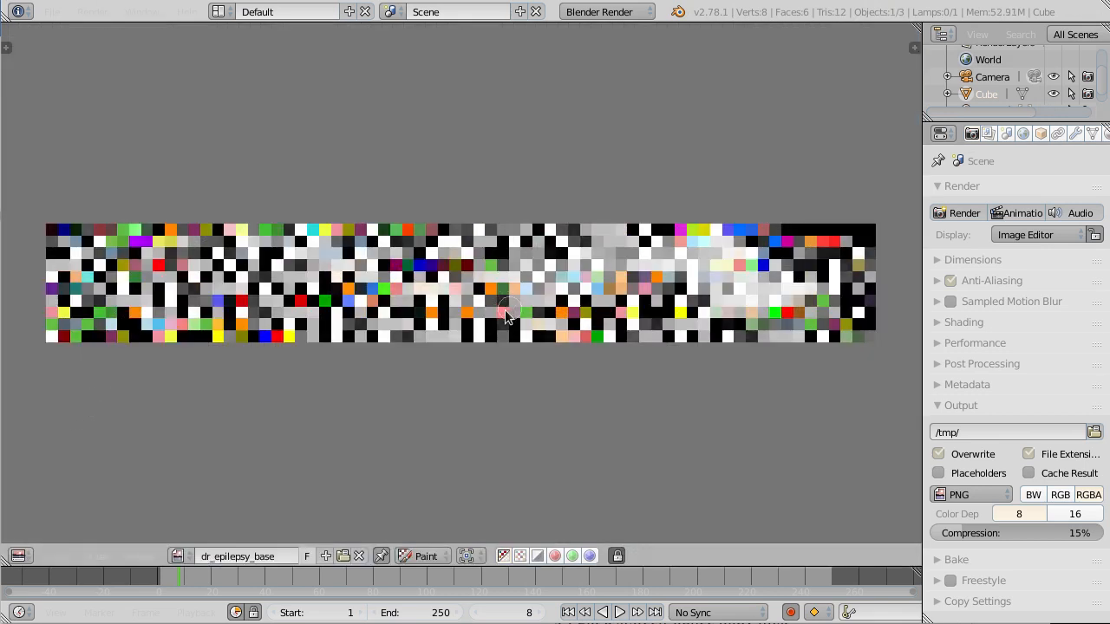
{"action": "mouse_move", "coordinate": [16, 61]}
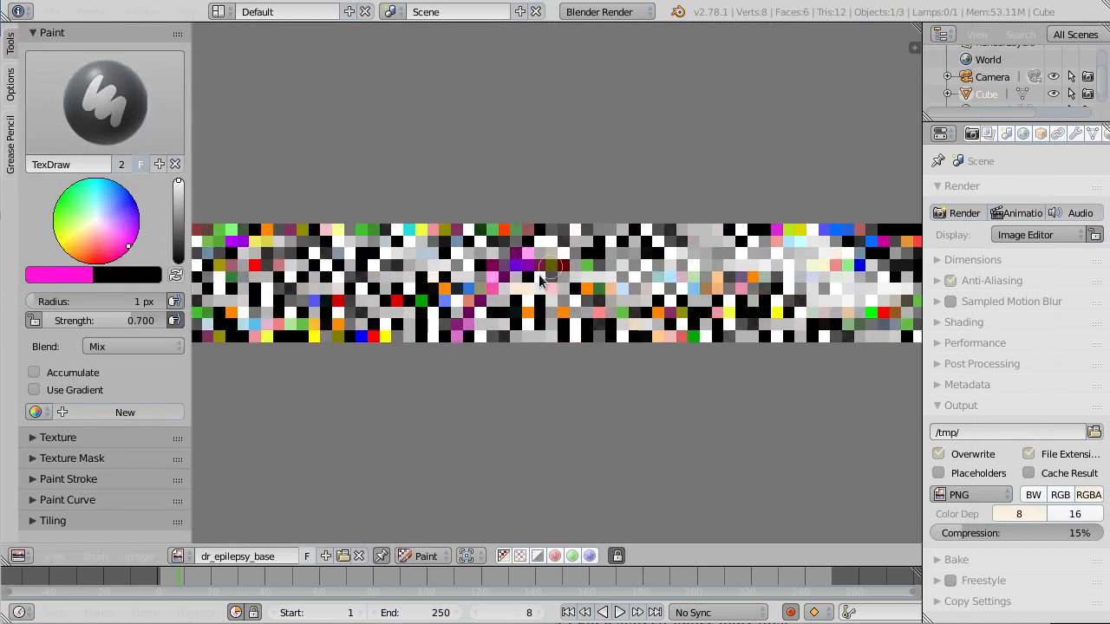
Step: Paint a wide pink stroke across dr_epilepsy_base, then click the editor header
{"action": "left_click_drag", "start_coordinate": [542, 264], "coordinate": [819, 254]}
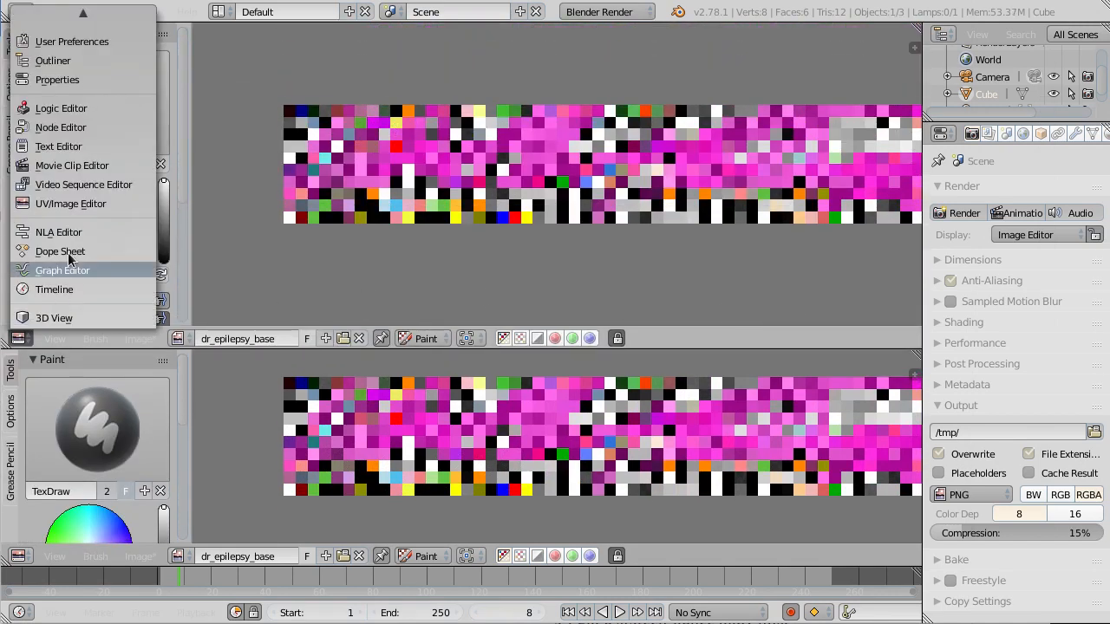
{"action": "left_click", "coordinate": [71, 41]}
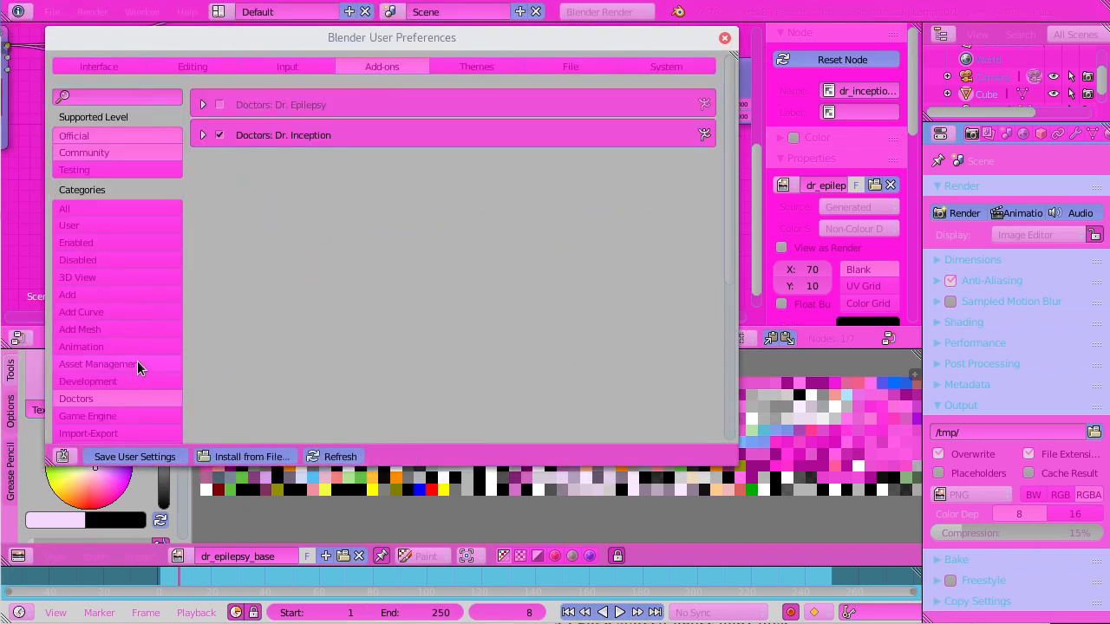
{"action": "left_click", "coordinate": [187, 11]}
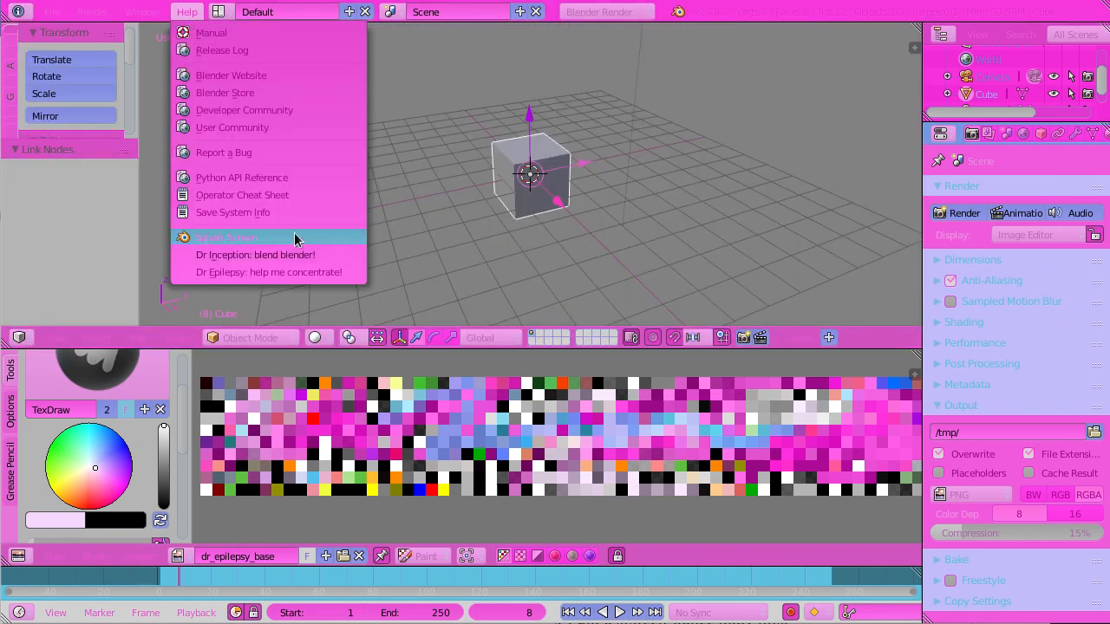
{"action": "mouse_move", "coordinate": [290, 271]}
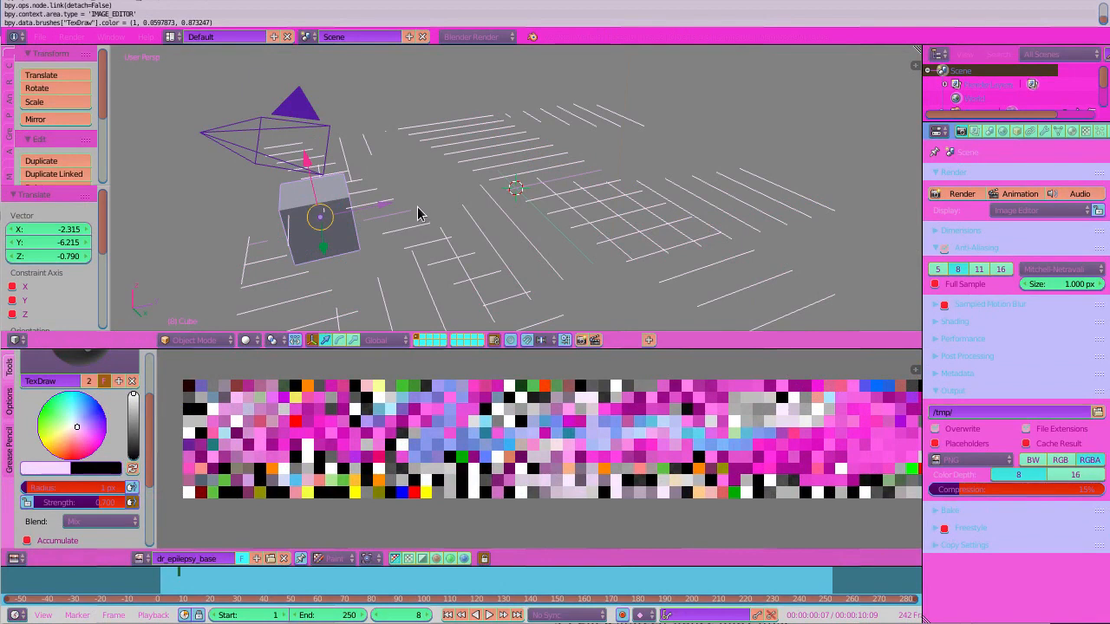
{"action": "mouse_move", "coordinate": [410, 216]}
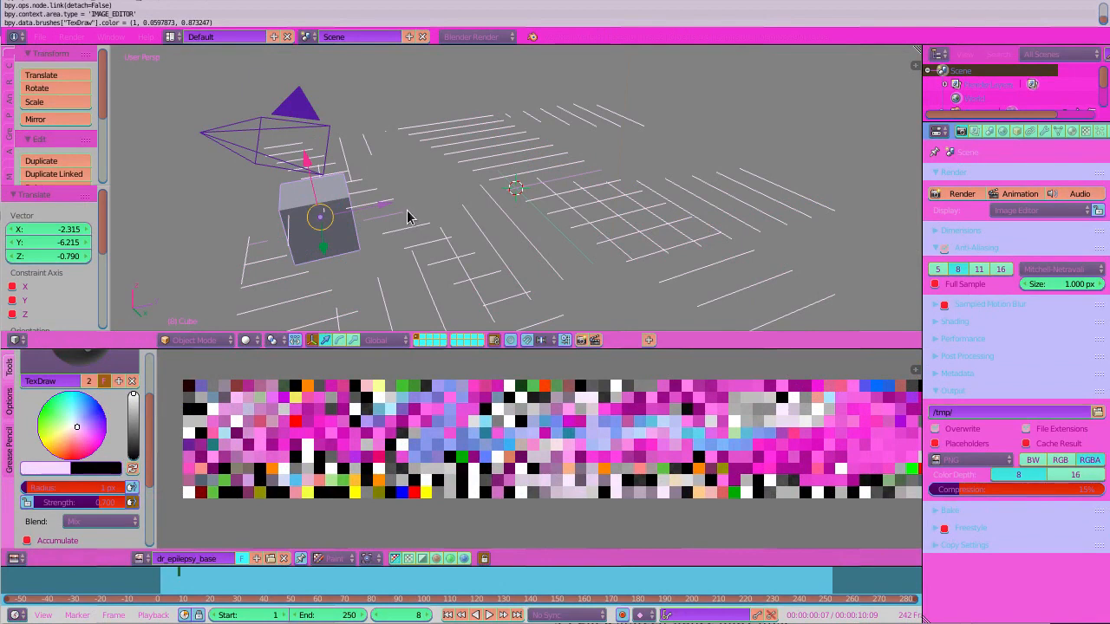
{"action": "mouse_move", "coordinate": [412, 221]}
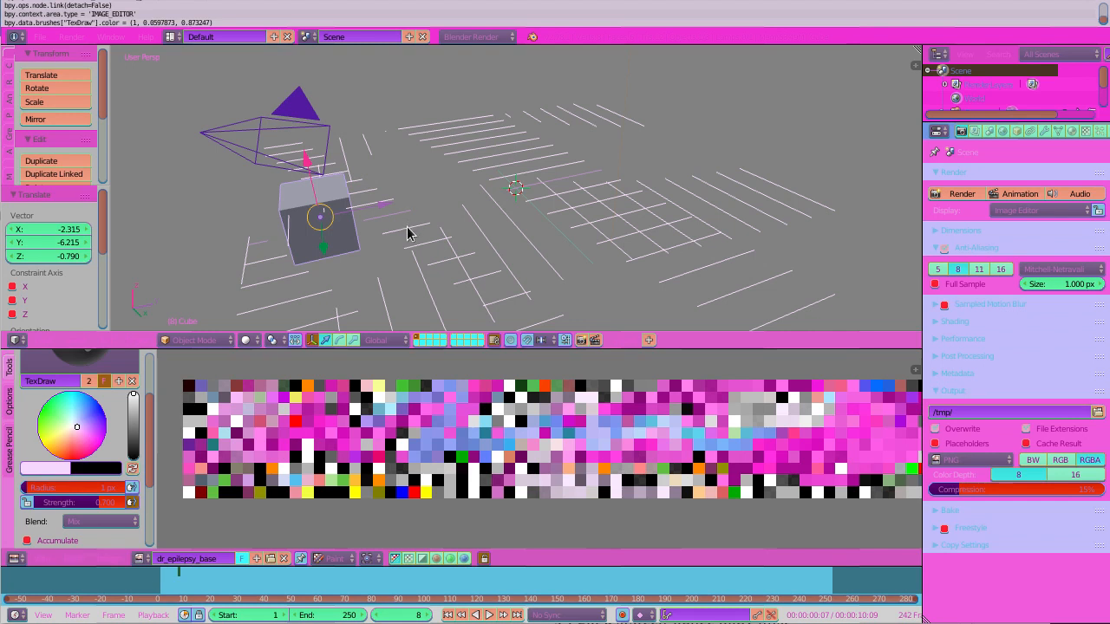
{"action": "mouse_move", "coordinate": [391, 207]}
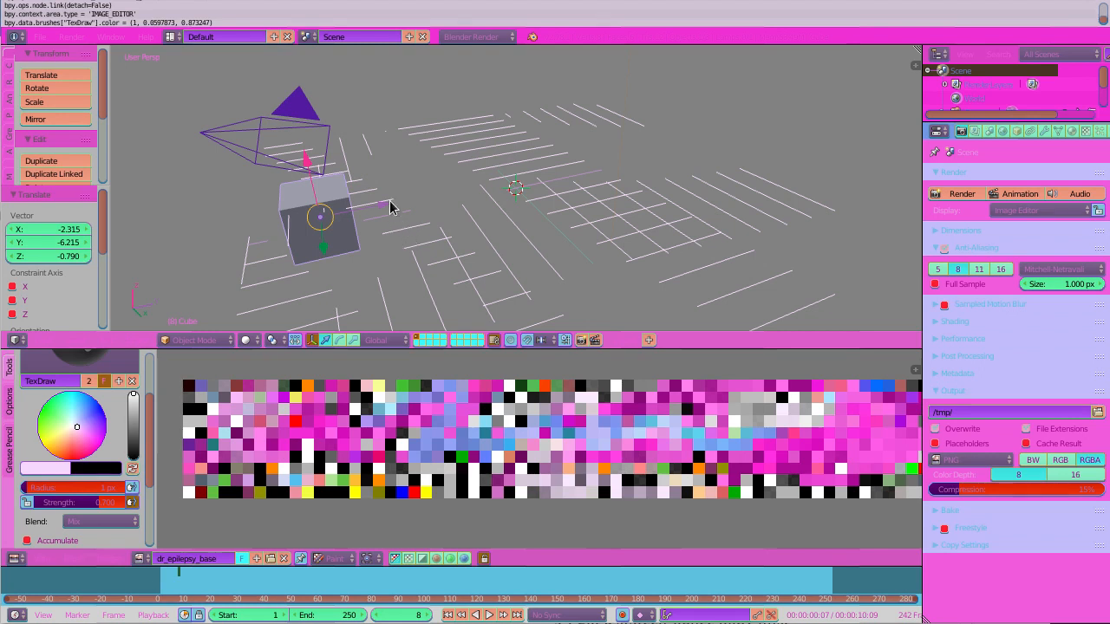